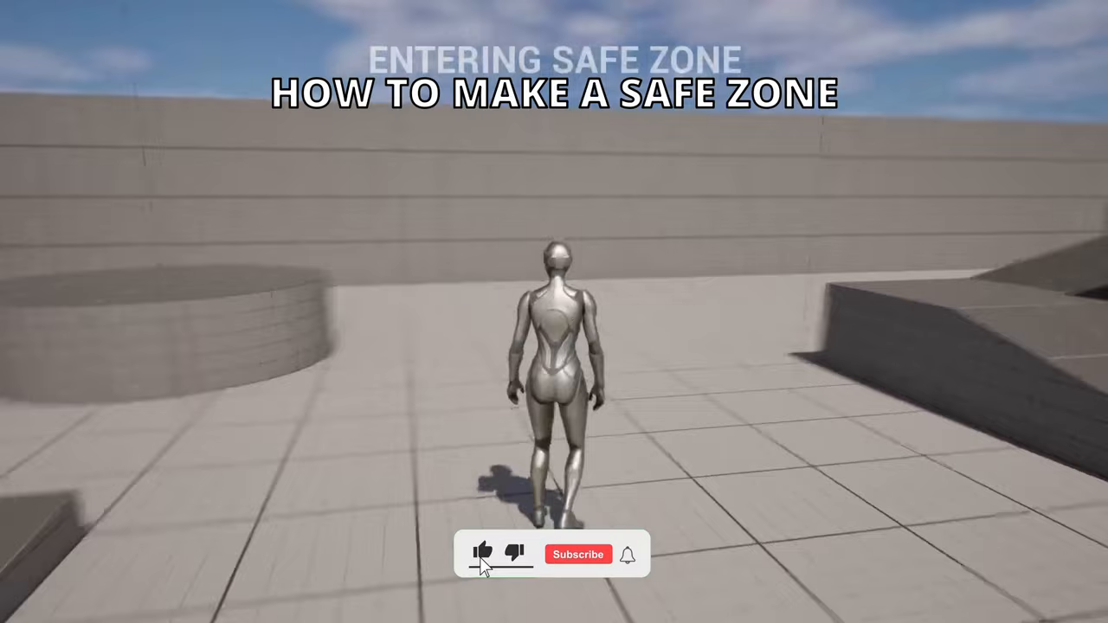
# Create a new Actor Blueprint named BP_SafeZone in Content and open it in the editor.
pyautogui.click(579, 554)
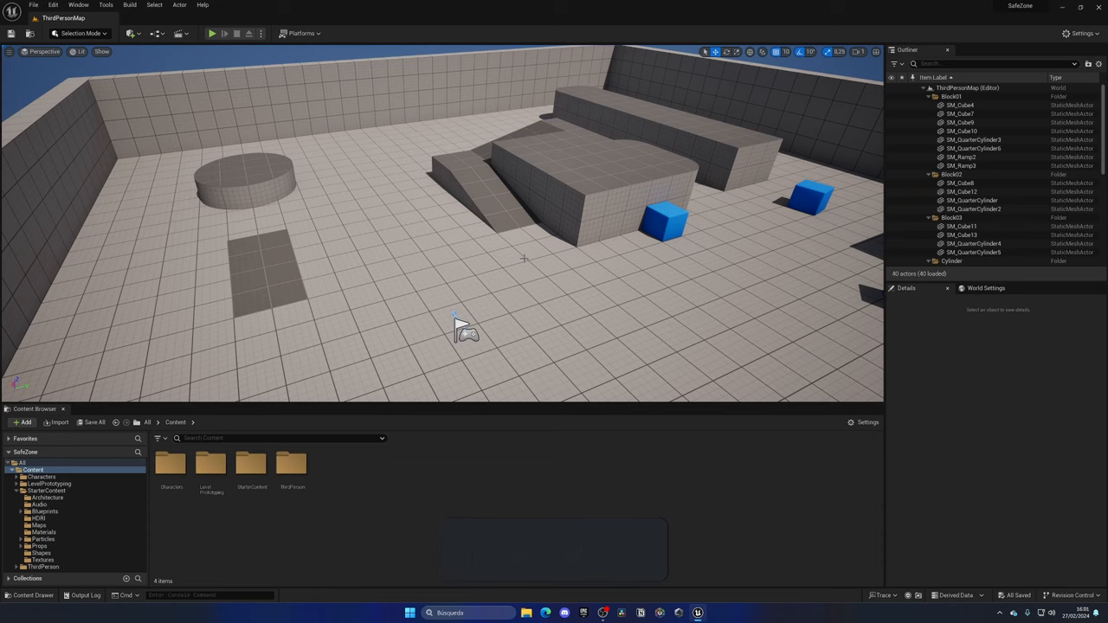
pyautogui.rightClick(520, 256)
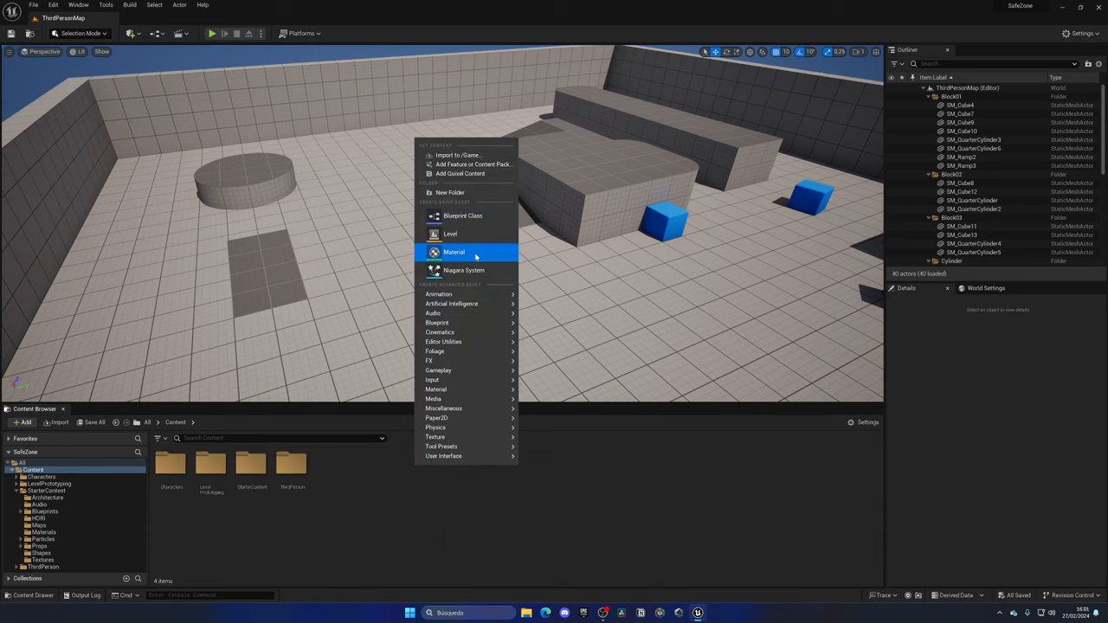
pyautogui.click(462, 215)
pyautogui.write('BP_SafeZone')
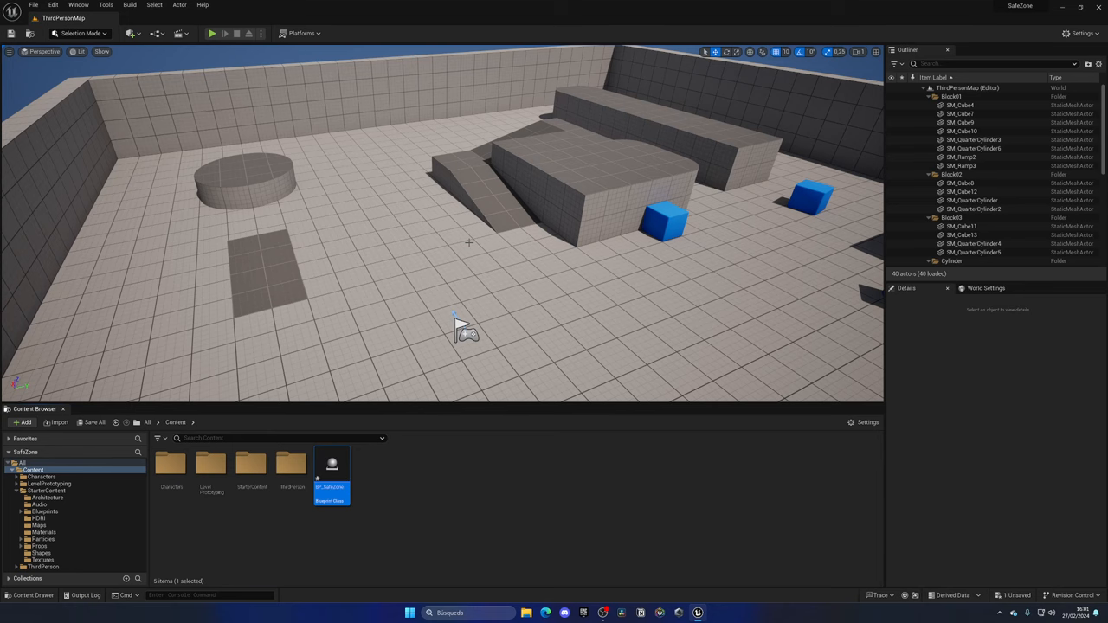
pyautogui.doubleClick(333, 468)
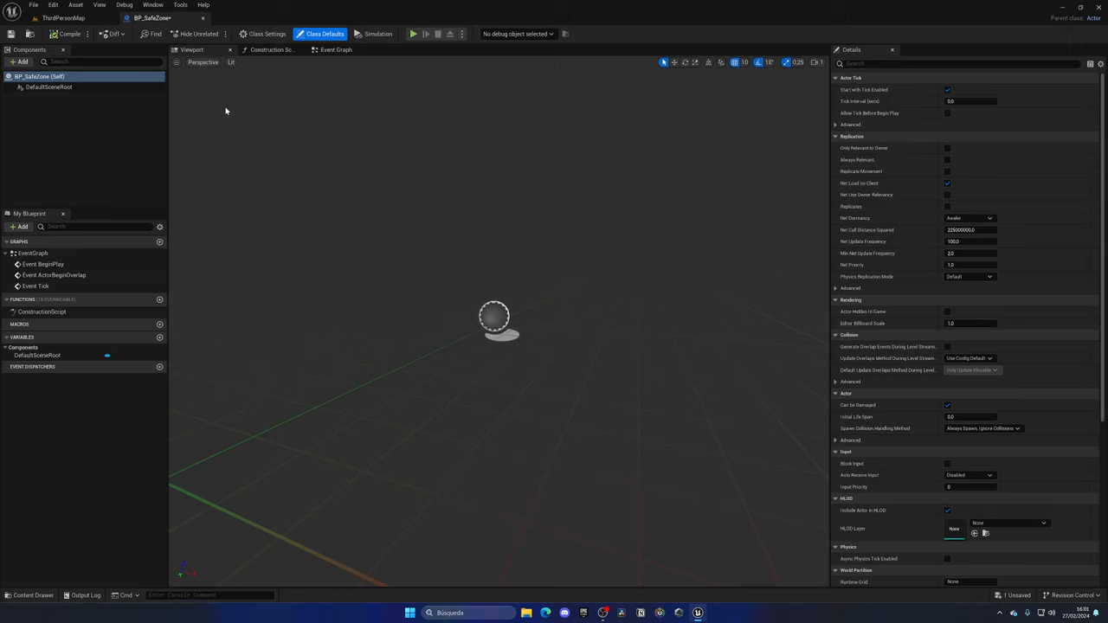
# Add a Box Collision component named Trigger and toggle its Hidden in Game setting.
pyautogui.click(21, 63)
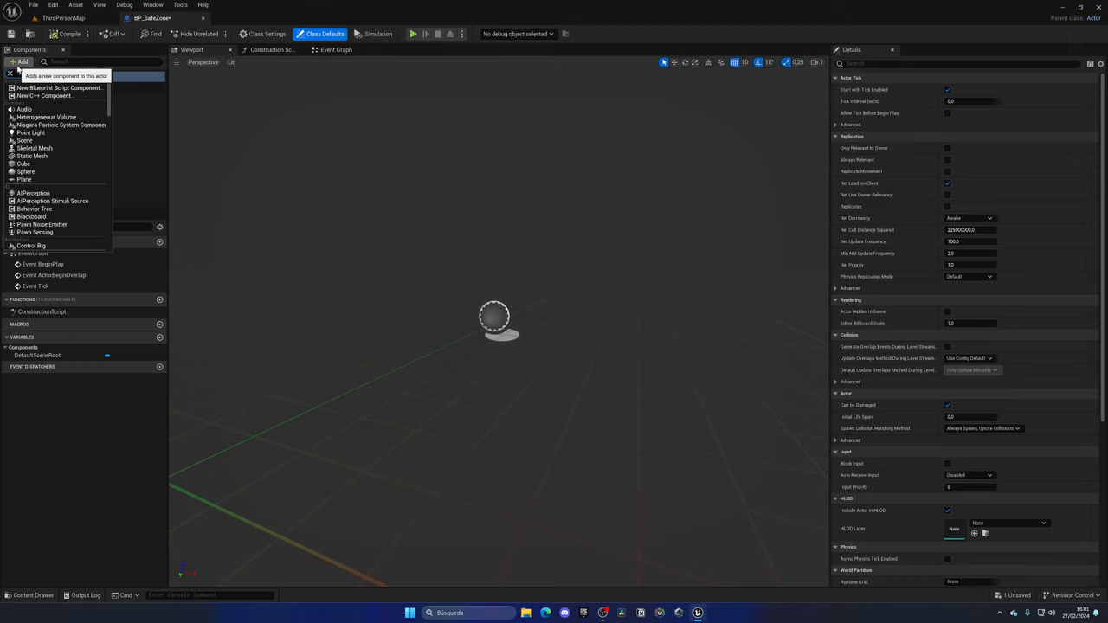
pyautogui.click(24, 163)
pyautogui.write('Trigger')
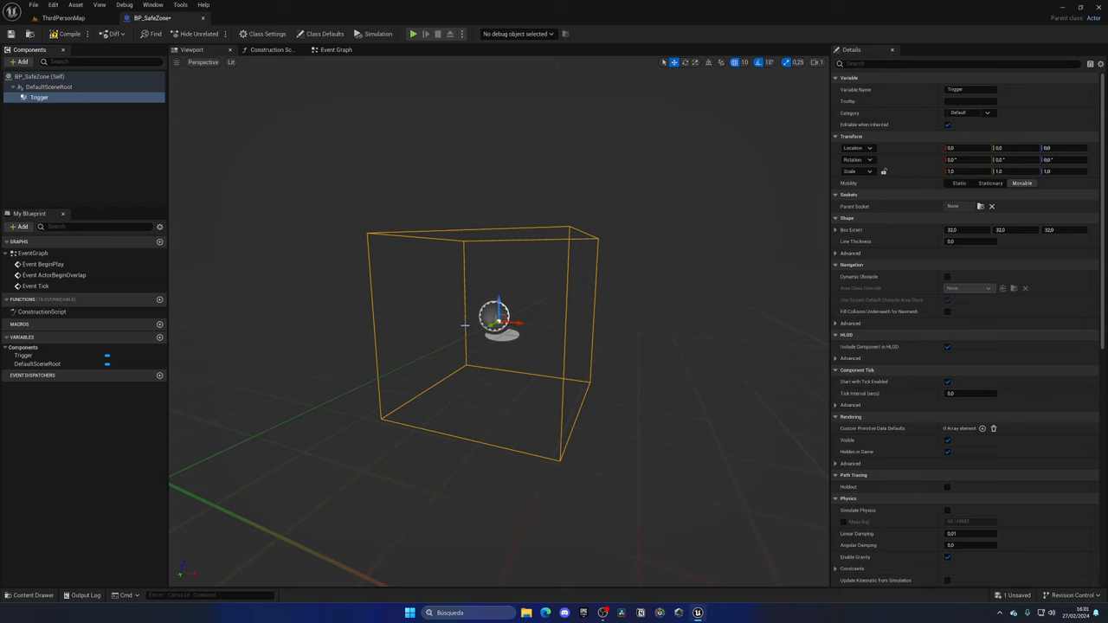
pyautogui.scroll(-3)
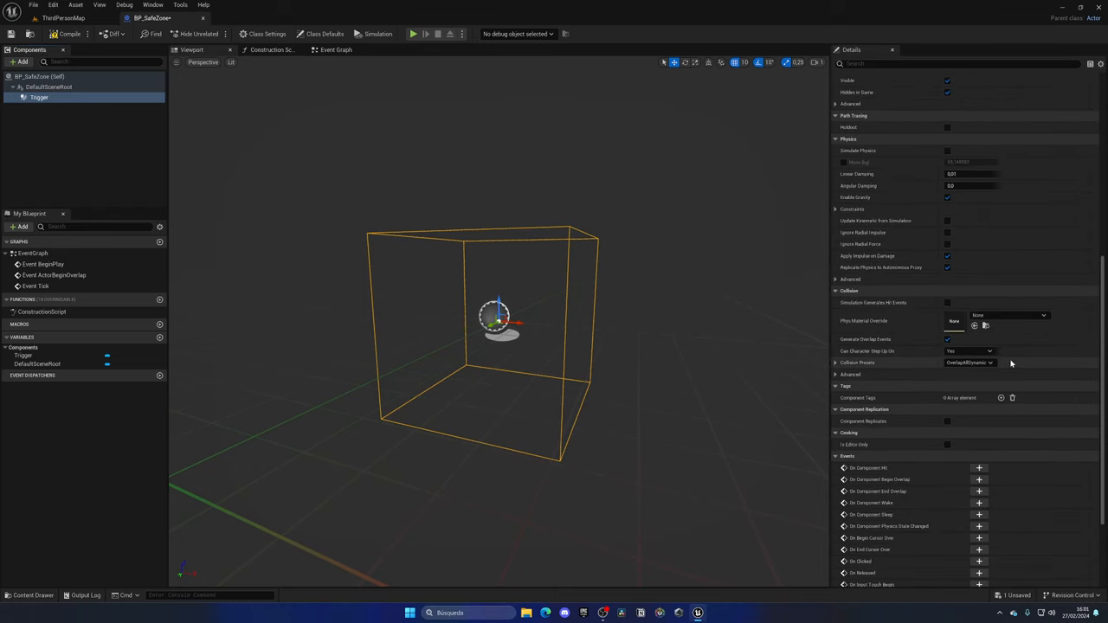
pyautogui.moveTo(938, 379)
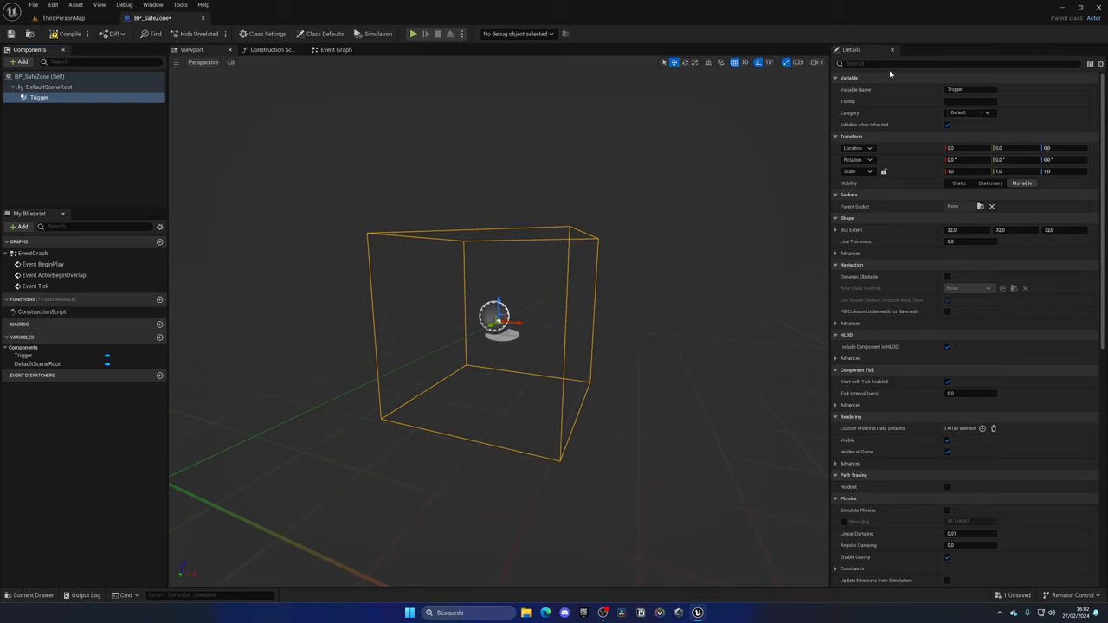
pyautogui.write('hidd')
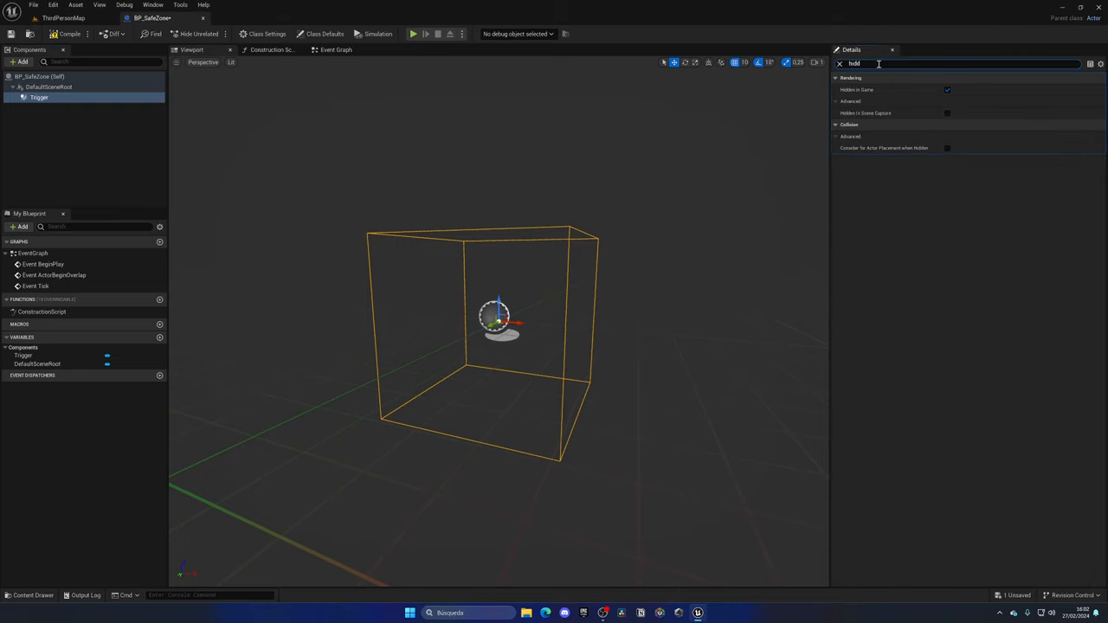
pyautogui.click(947, 90)
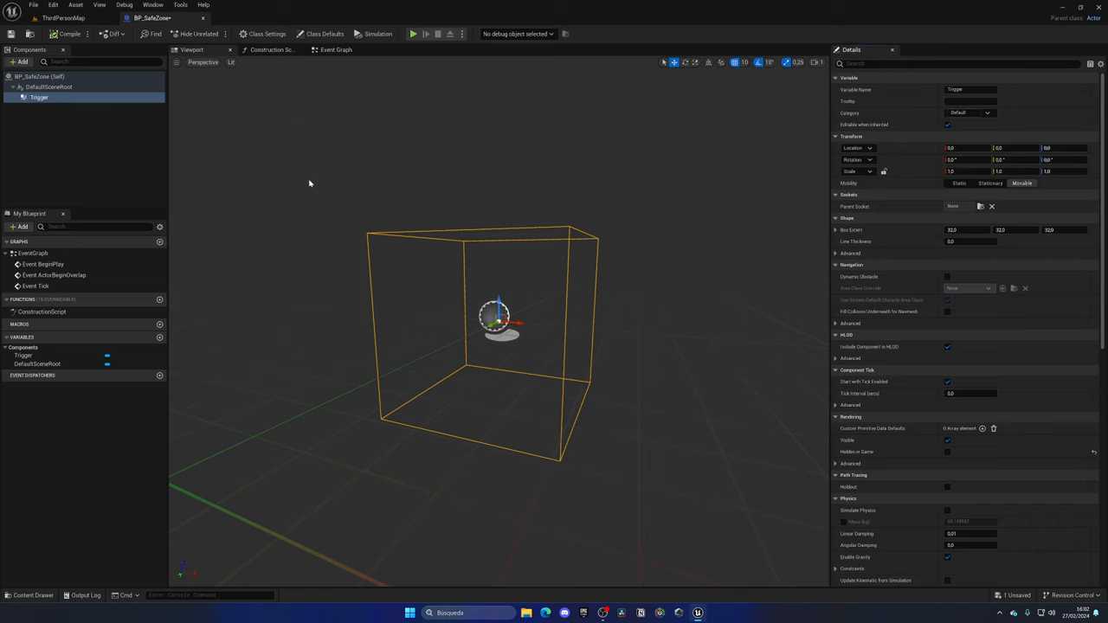
# Add the Trigger's On Component Begin Overlap event to the Event Graph.
pyautogui.scroll(-3)
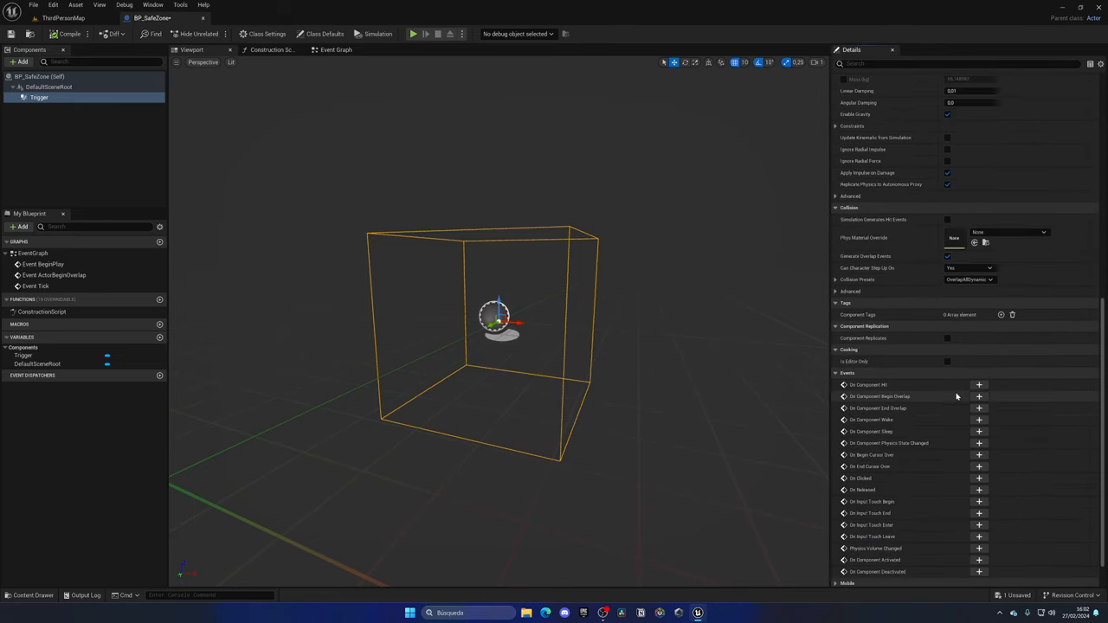
pyautogui.click(978, 397)
pyautogui.write('hast')
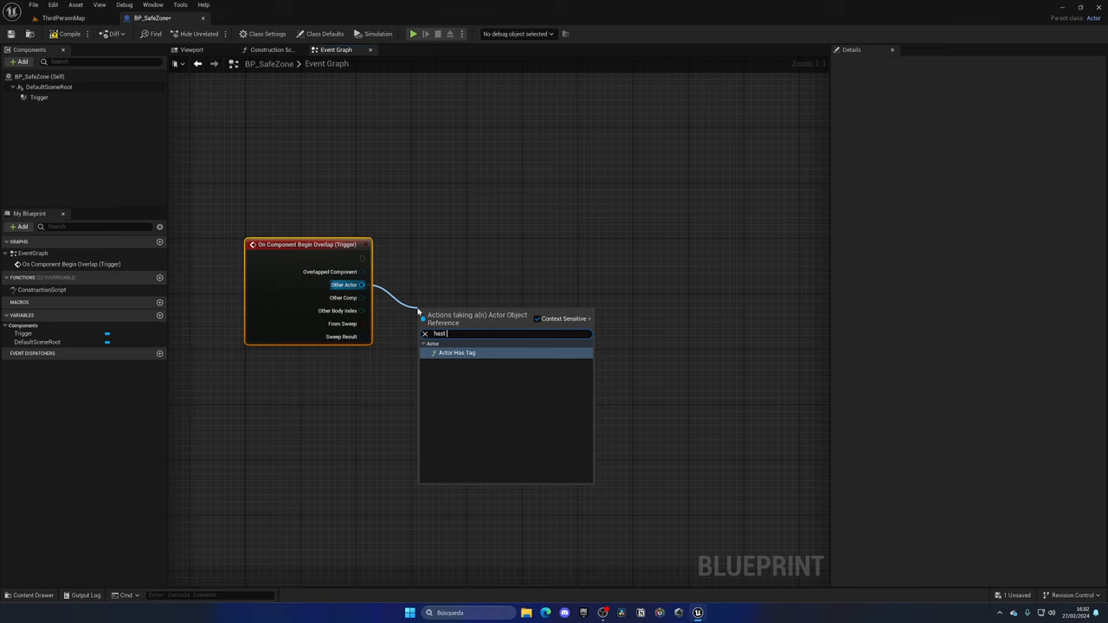
# Feed Other Actor into an Actor Has Tag check with Tag set to Player.
pyautogui.click(457, 353)
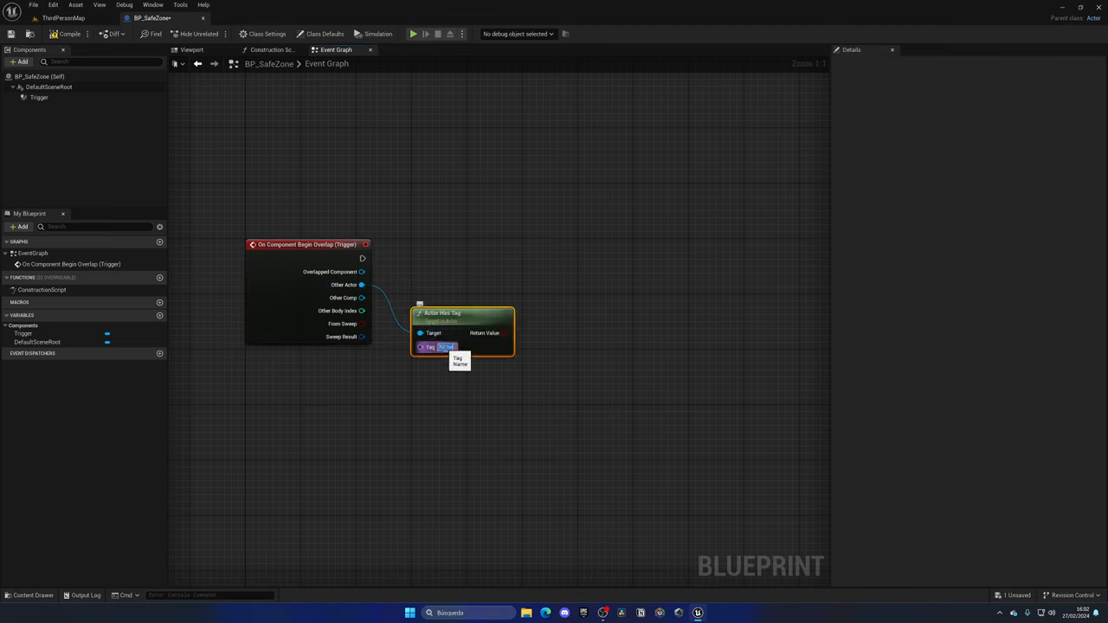
pyautogui.write('Player')
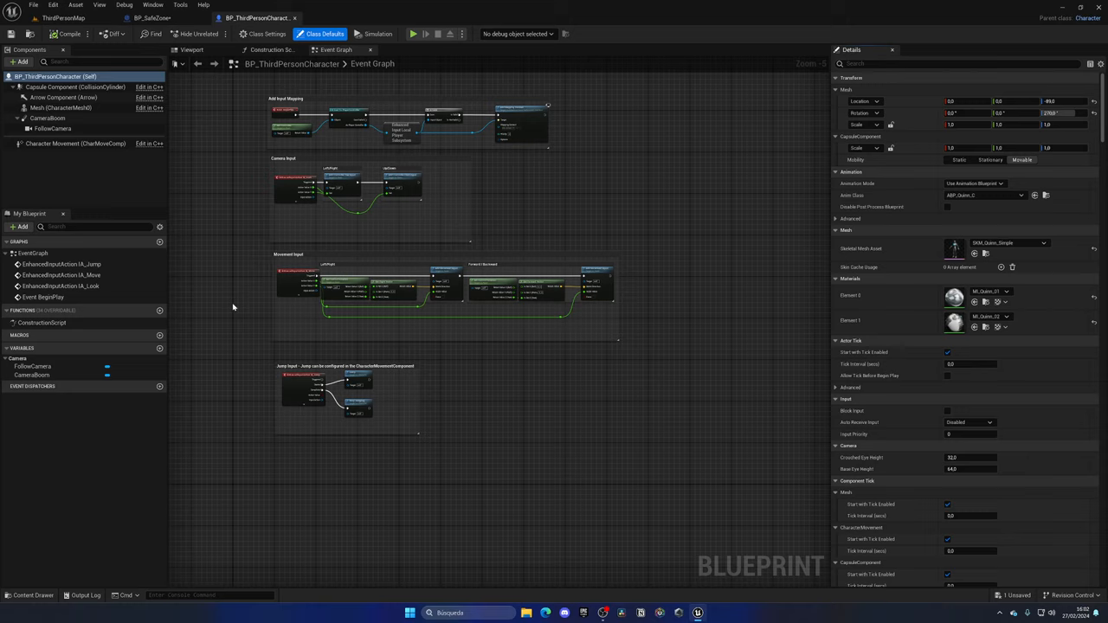
# Add a Tags array entry in BP_ThirdPersonCharacter's Class Defaults for the Player tag.
pyautogui.click(324, 35)
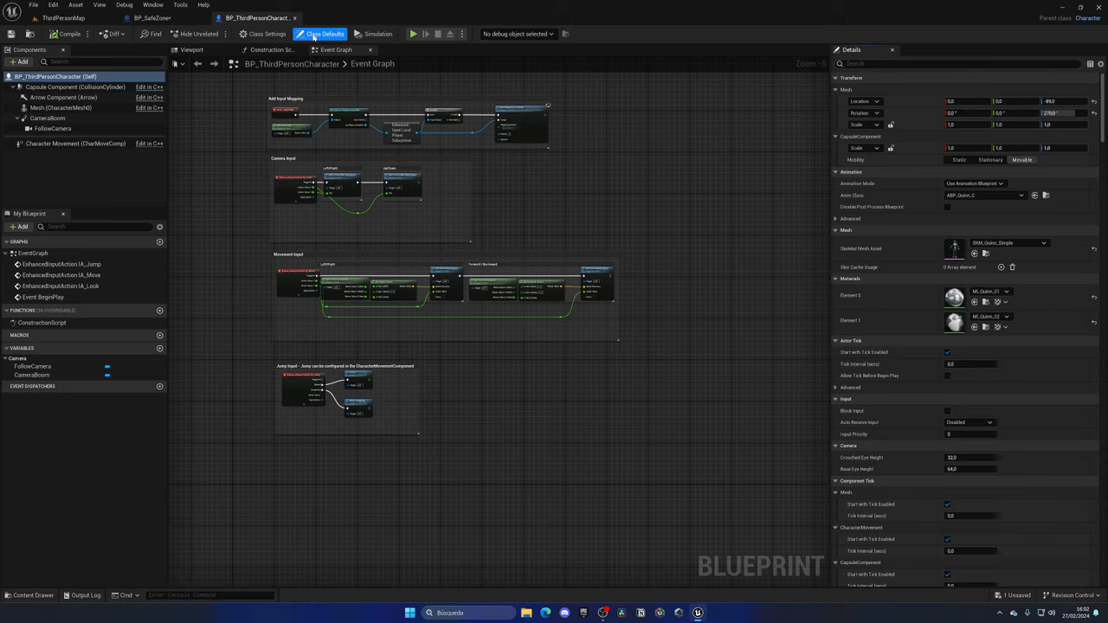
pyautogui.write('tag')
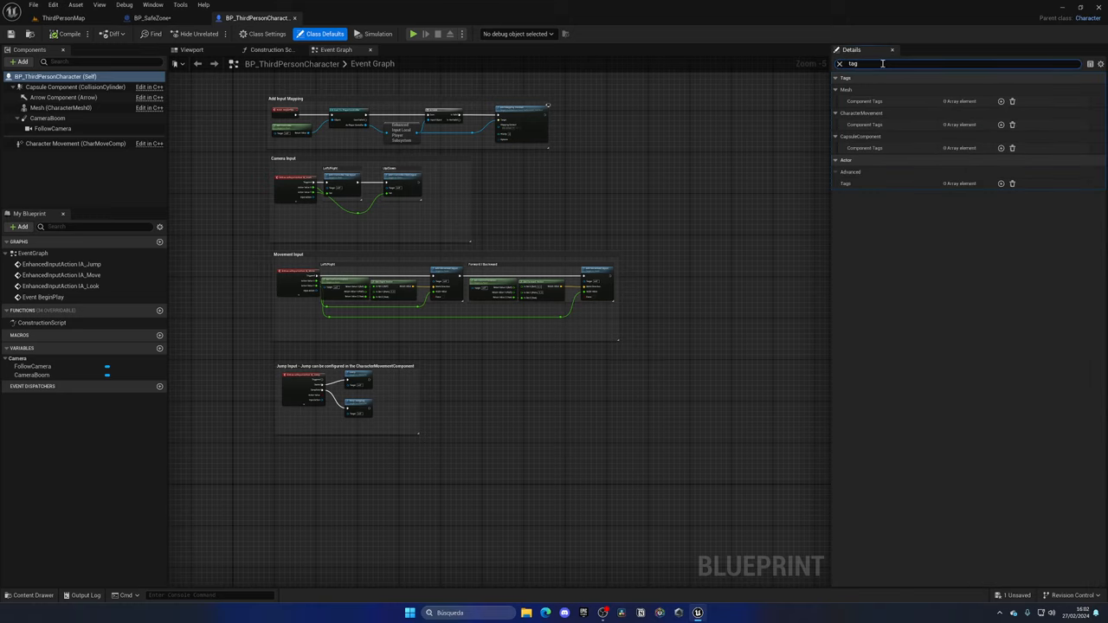
pyautogui.click(1000, 183)
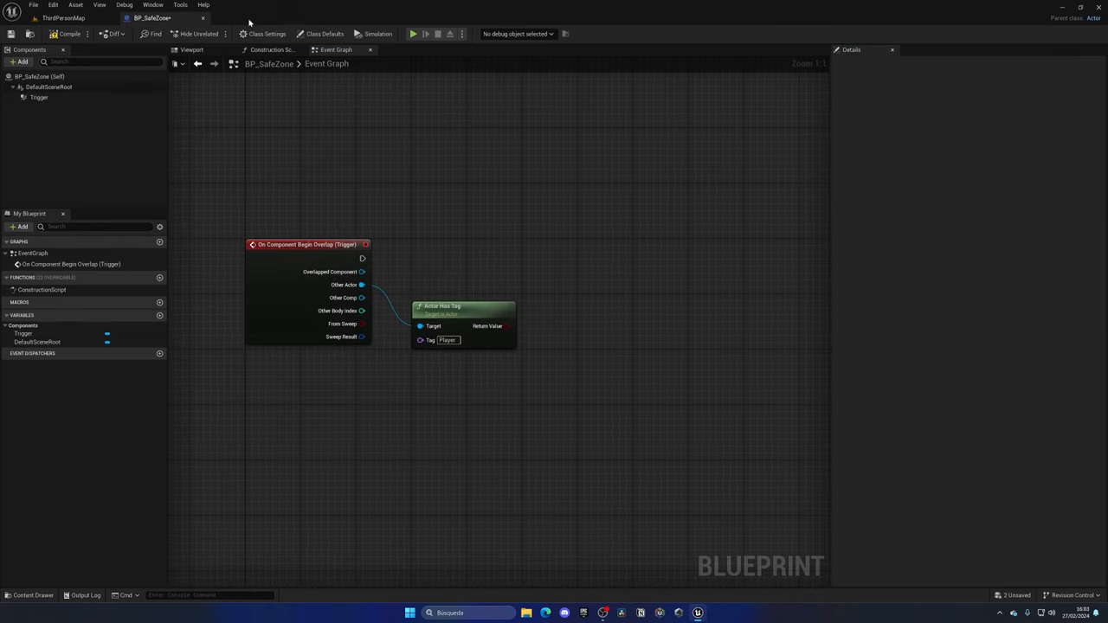
# Branch on the tag result and Print String 'Entering Safe' on the True path.
pyautogui.doubleClick(447, 339)
pyautogui.write('br')
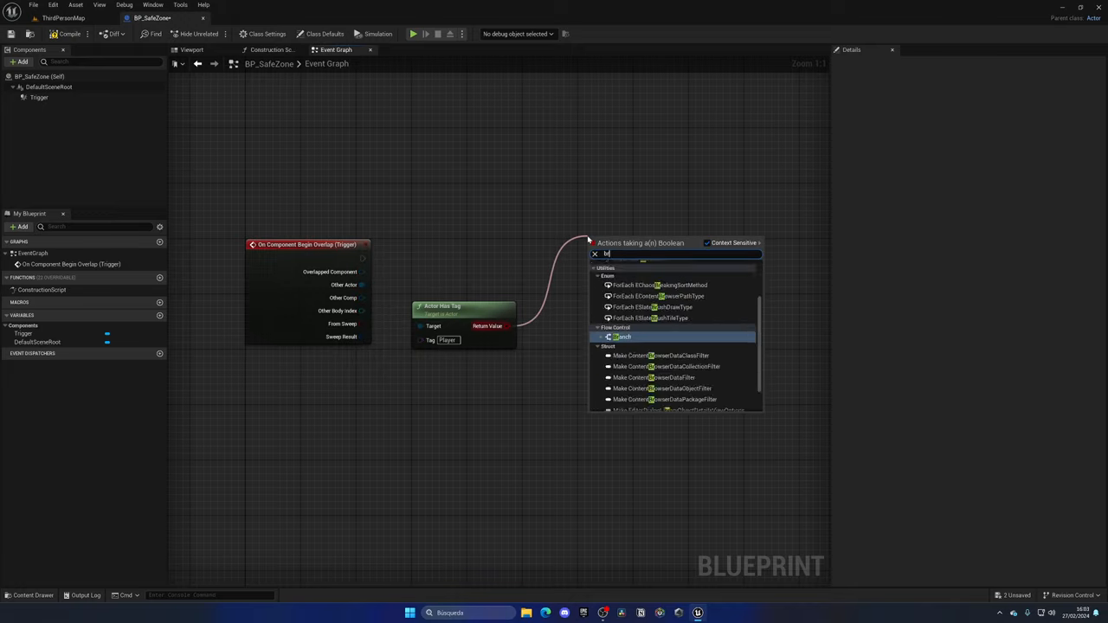
pyautogui.click(624, 336)
pyautogui.write('pri')
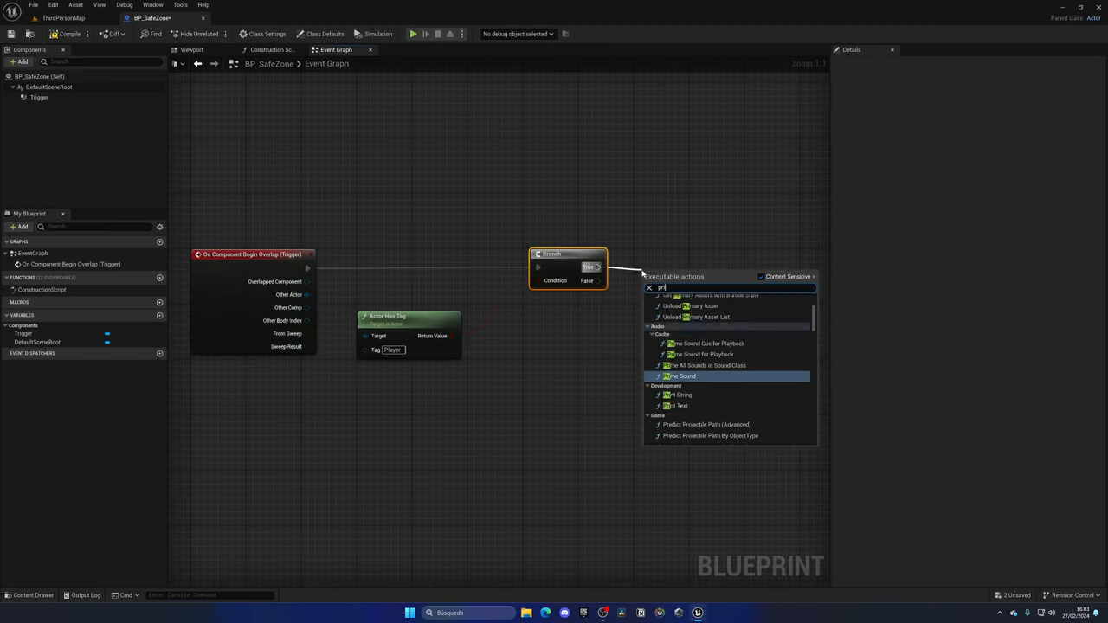
pyautogui.click(680, 395)
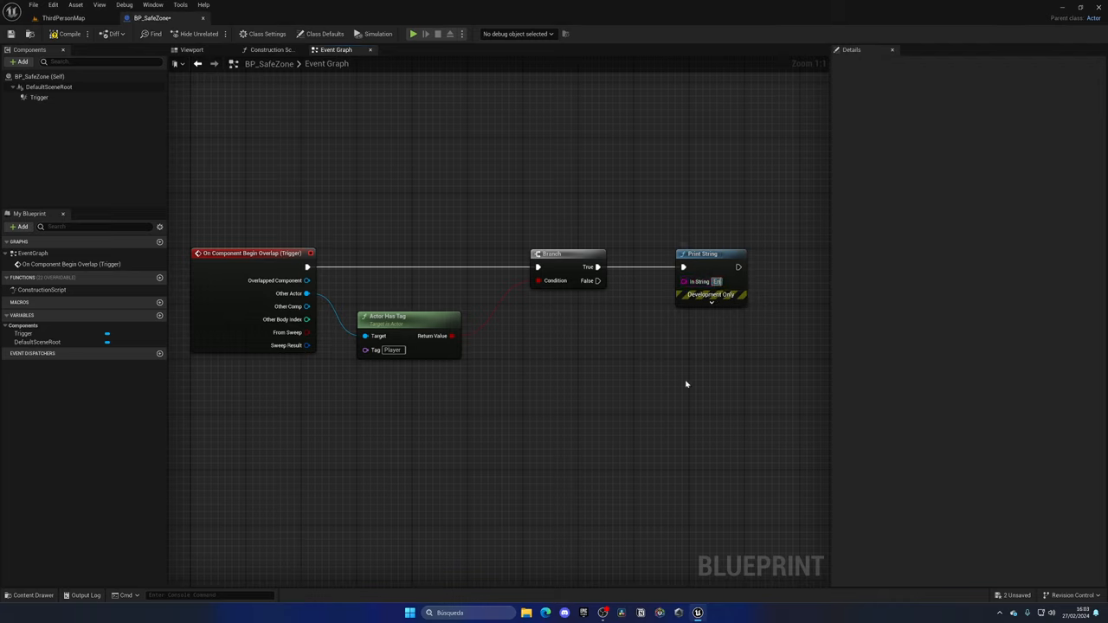
pyautogui.write('Entering Safe')
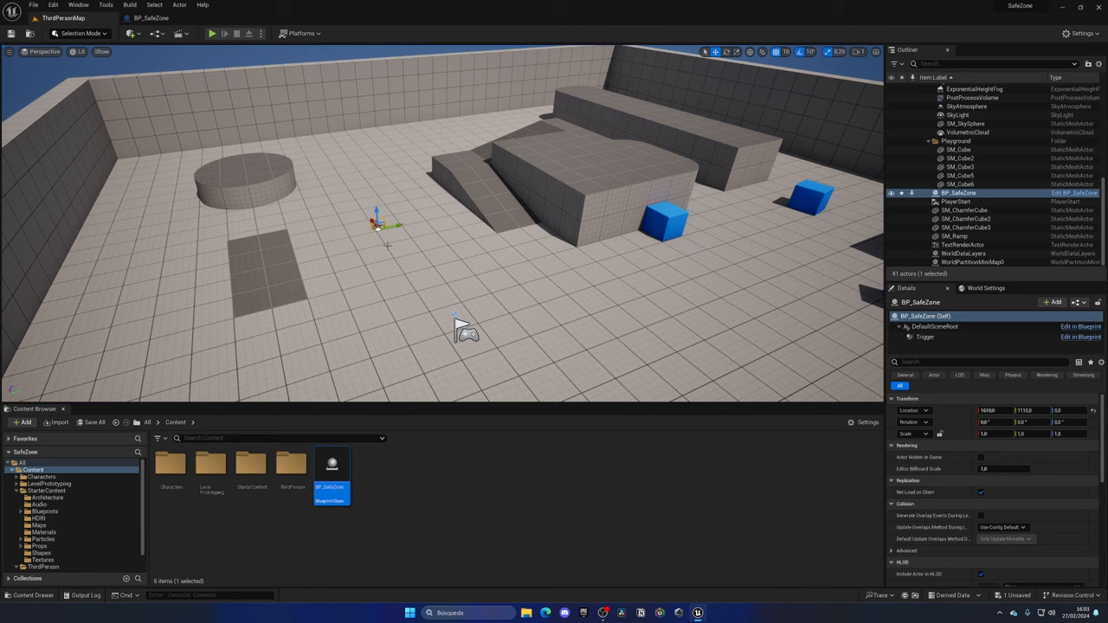
# Scale the placed BP_SafeZone actor to 10.0 to enlarge its trigger zone.
pyautogui.click(990, 433)
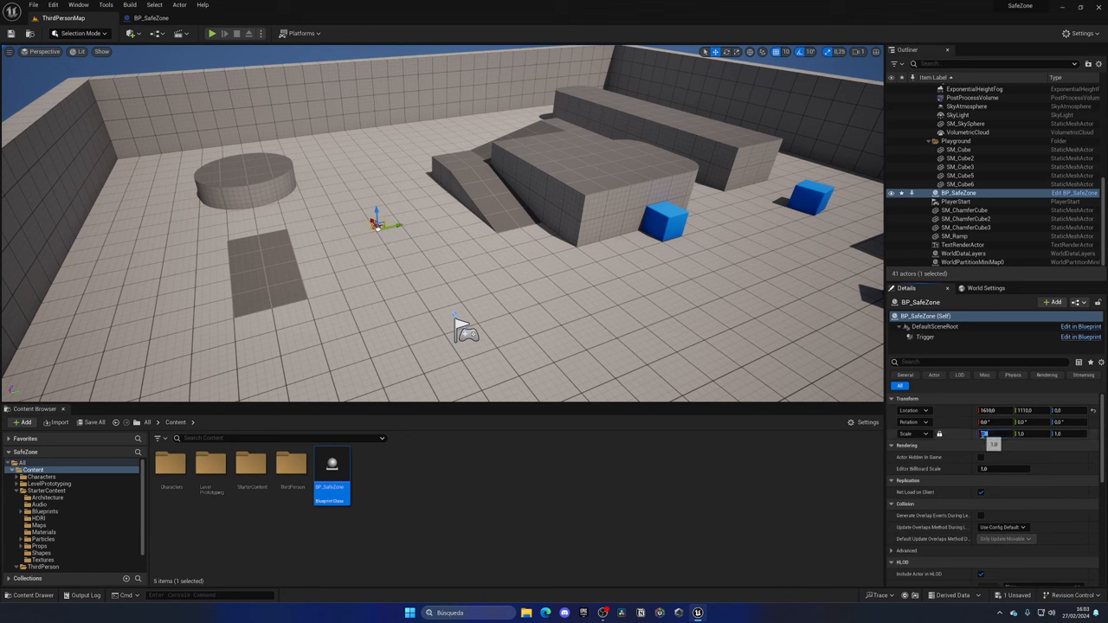
pyautogui.write('10.0')
pyautogui.click(1068, 410)
pyautogui.write('90')
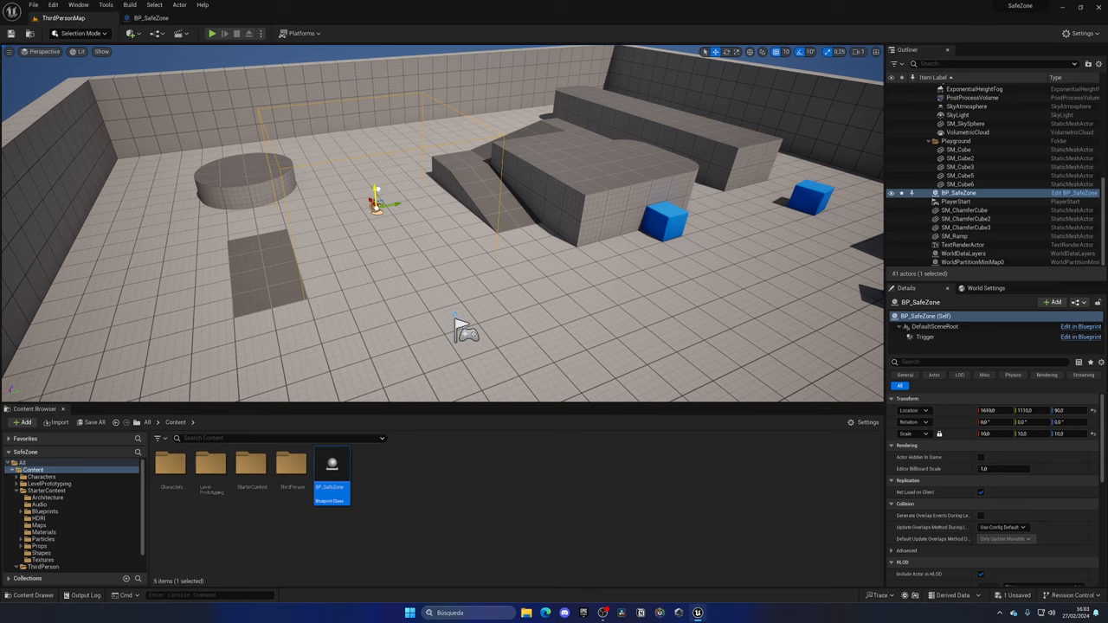
pyautogui.click(211, 33)
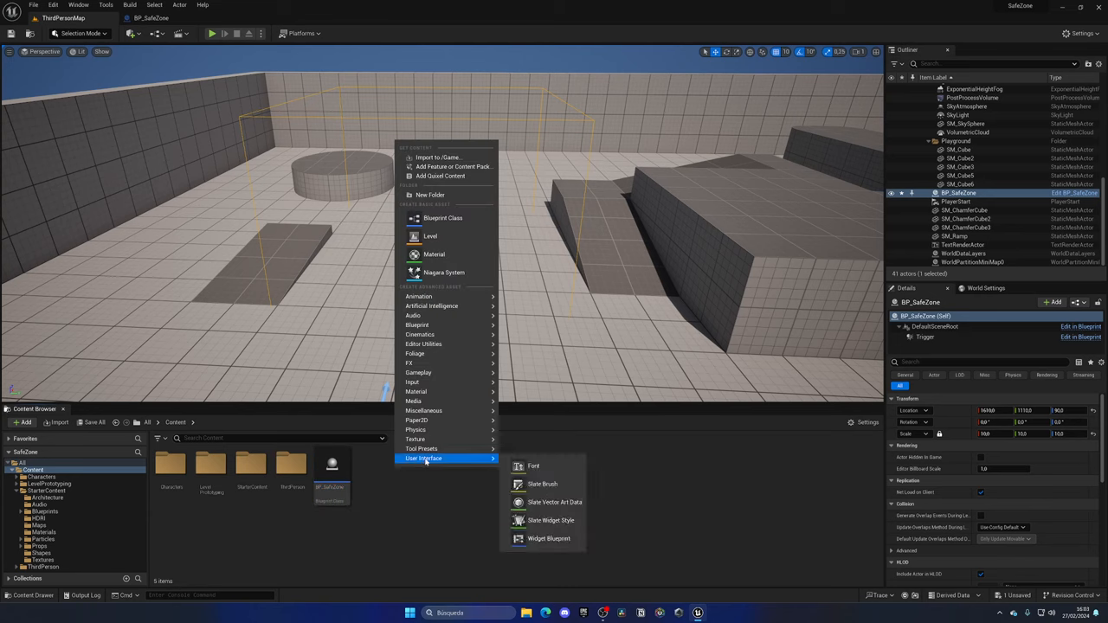
# Create a Widget Blueprint WB_SafeZone based on User Widget and open its designer.
pyautogui.click(549, 538)
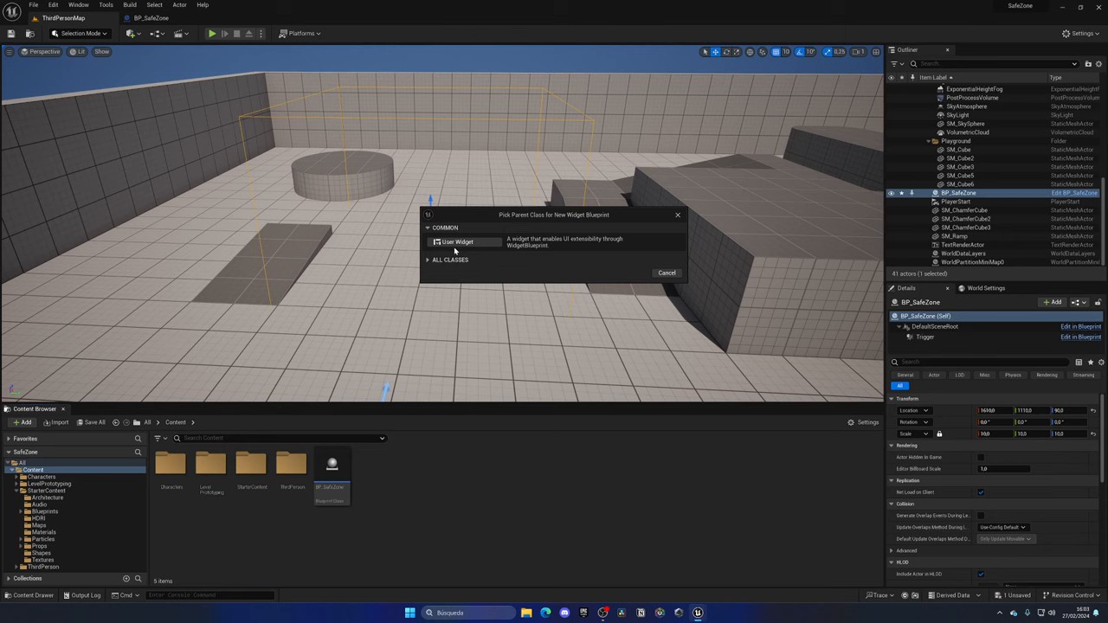
pyautogui.doubleClick(457, 242)
pyautogui.write('WB_SafeZone')
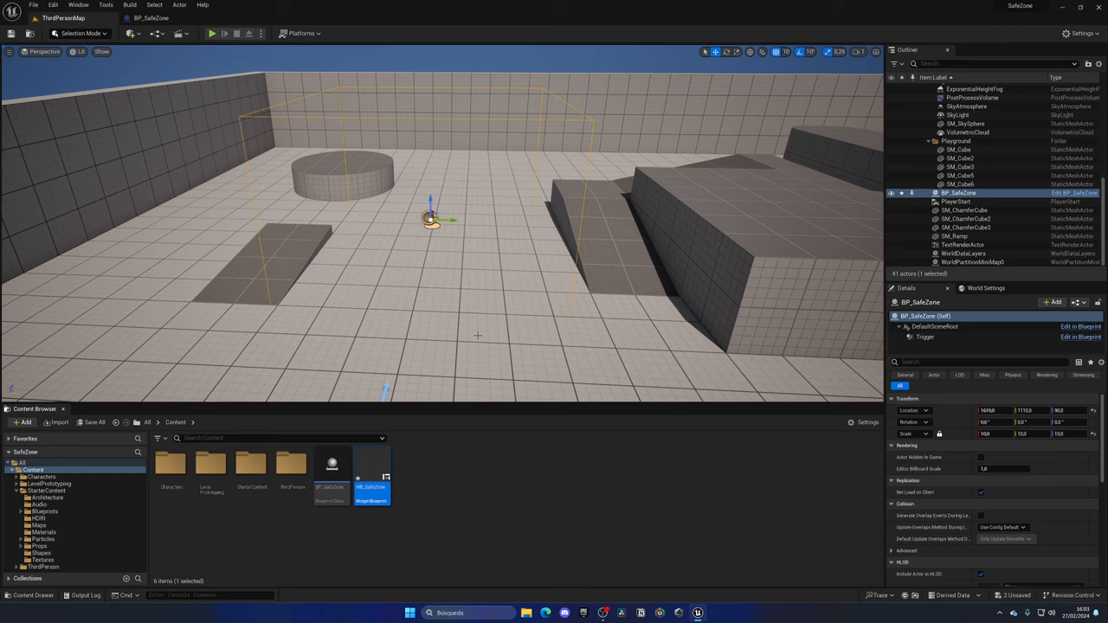
pyautogui.doubleClick(371, 461)
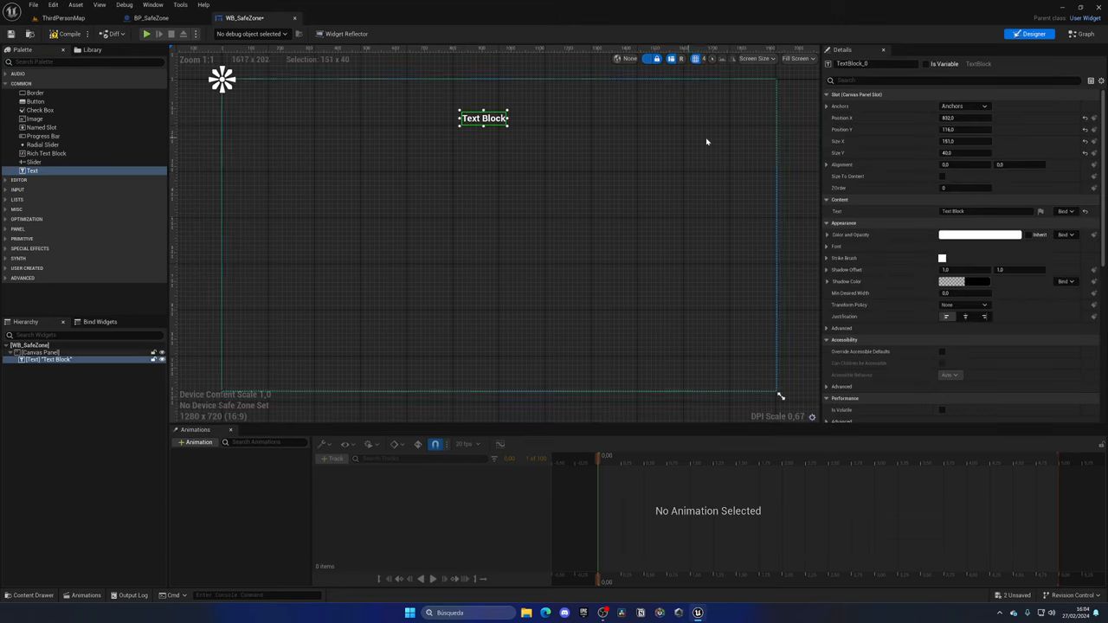
# Anchor a Text block top-centre reading ENTERING SAFE ZONE, centre-justified with larger font and width.
pyautogui.click(962, 106)
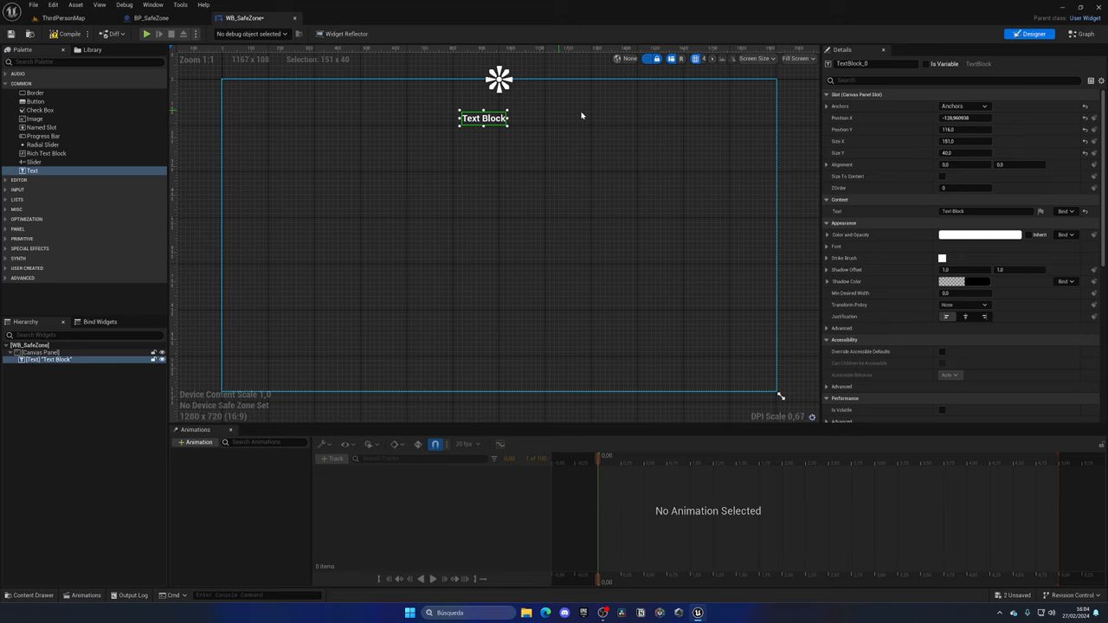
pyautogui.click(987, 211)
pyautogui.write('ENTERING SAFE ZONE')
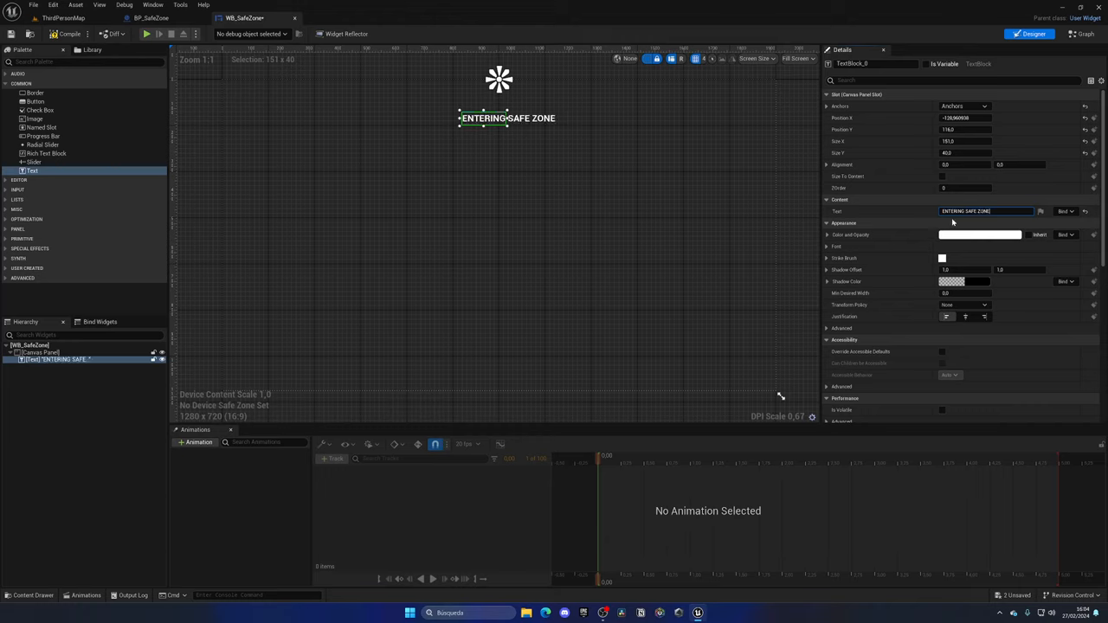
pyautogui.click(966, 315)
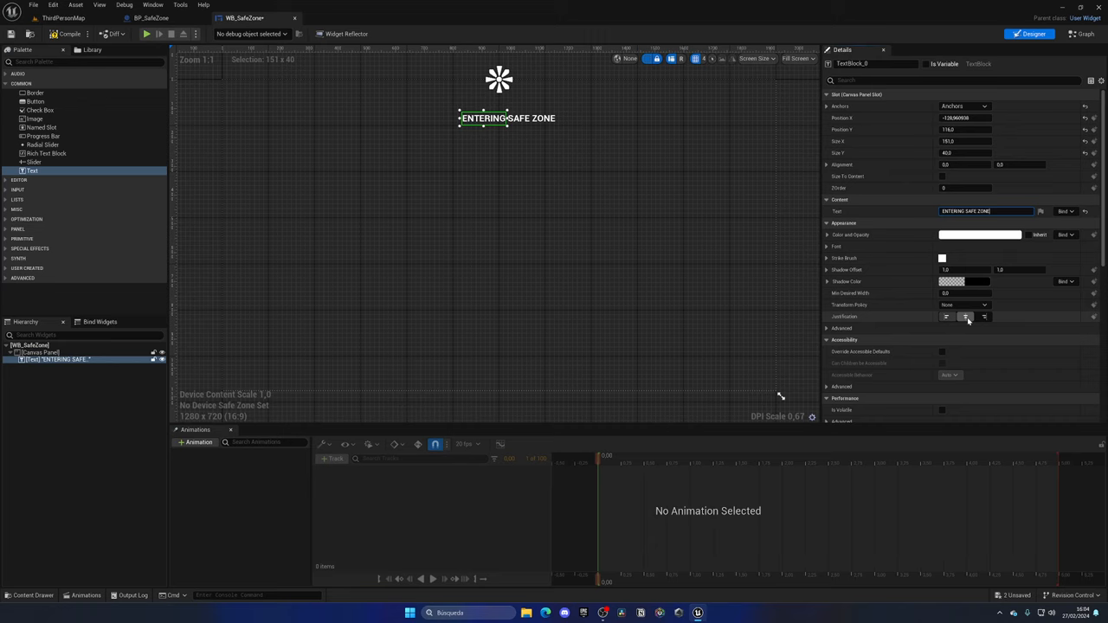
pyautogui.click(964, 316)
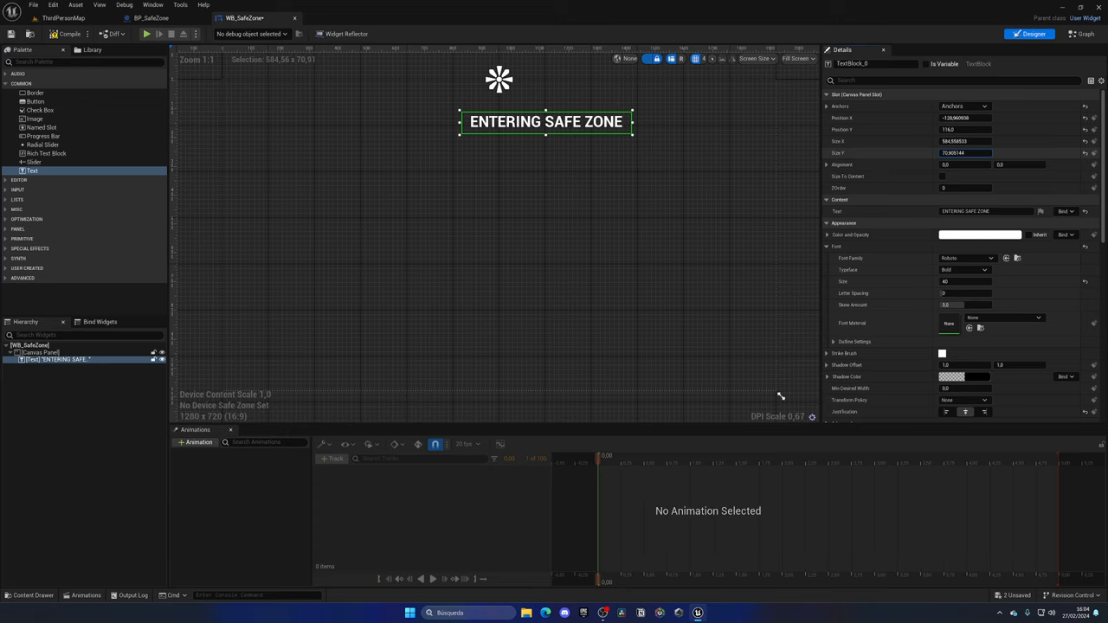
pyautogui.click(963, 106)
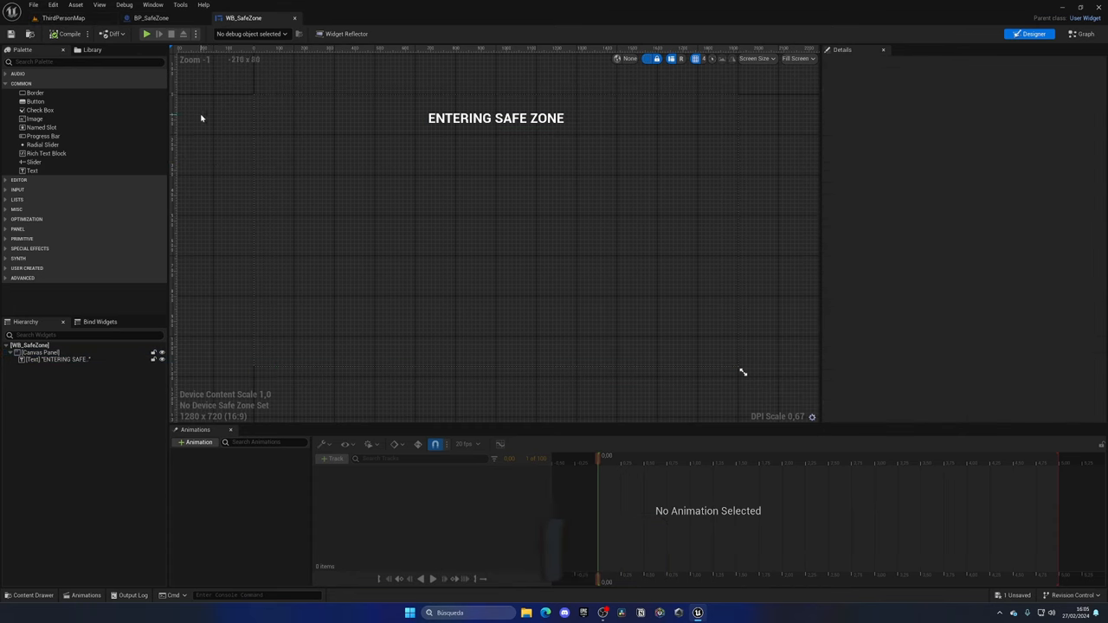
# Replace Print String with a Create Widget node of class WB_SafeZone on the True branch.
pyautogui.click(151, 17)
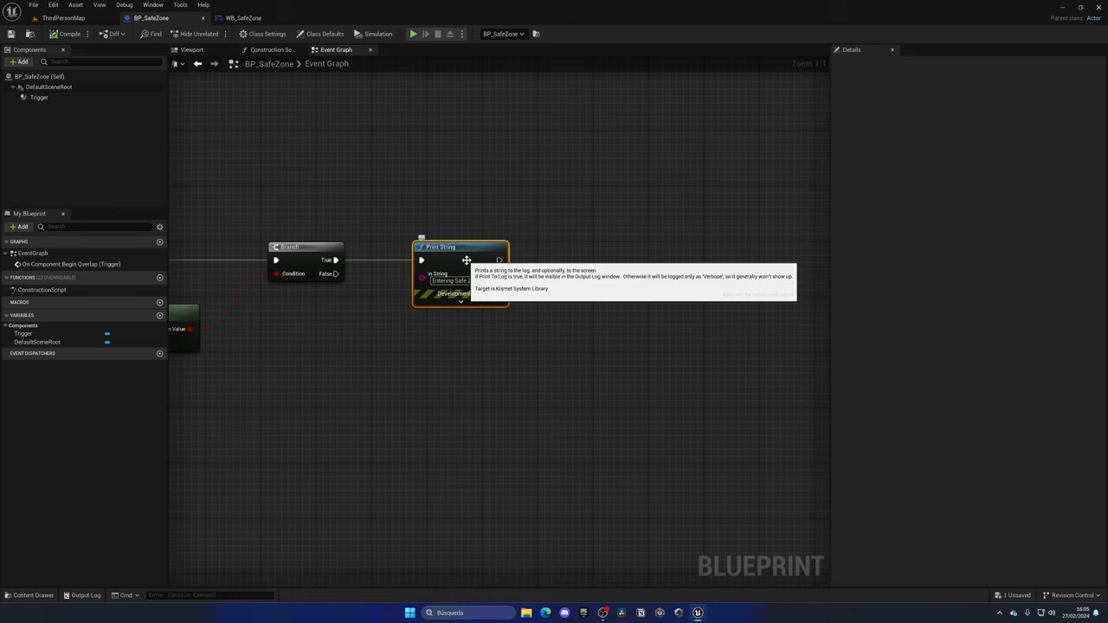
pyautogui.press('Delete')
pyautogui.write('CREAT')
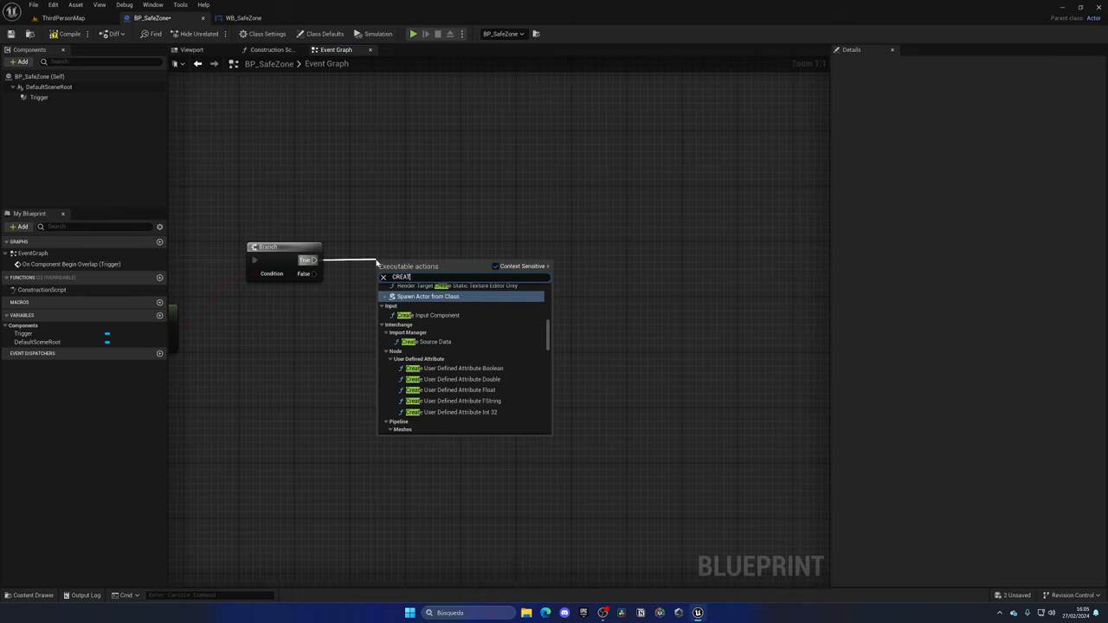
pyautogui.click(424, 296)
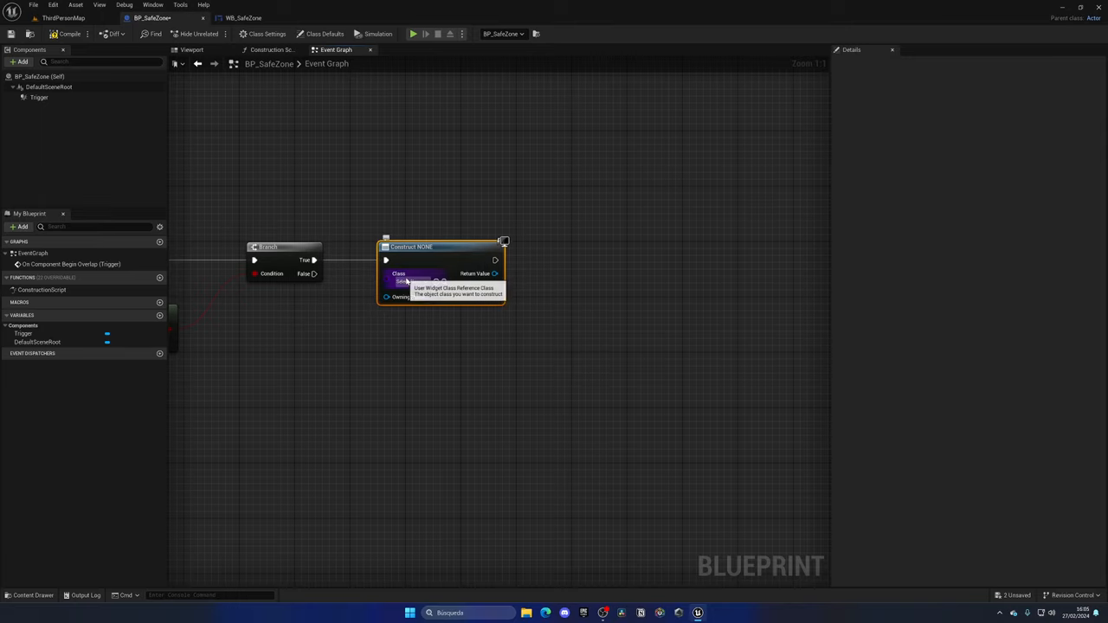
pyautogui.click(419, 280)
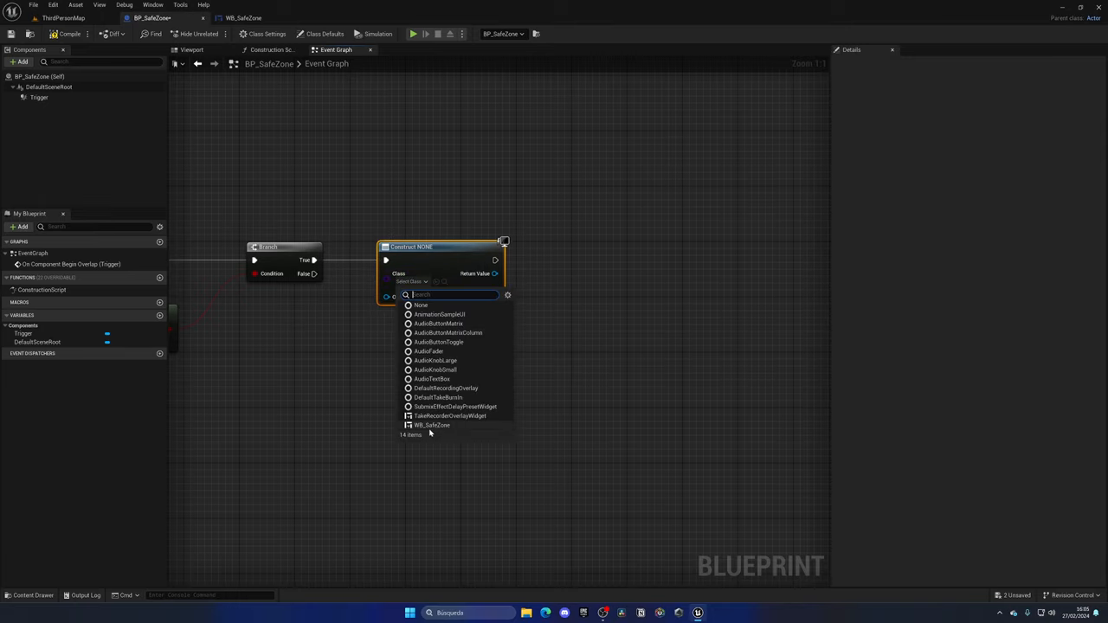
pyautogui.click(432, 426)
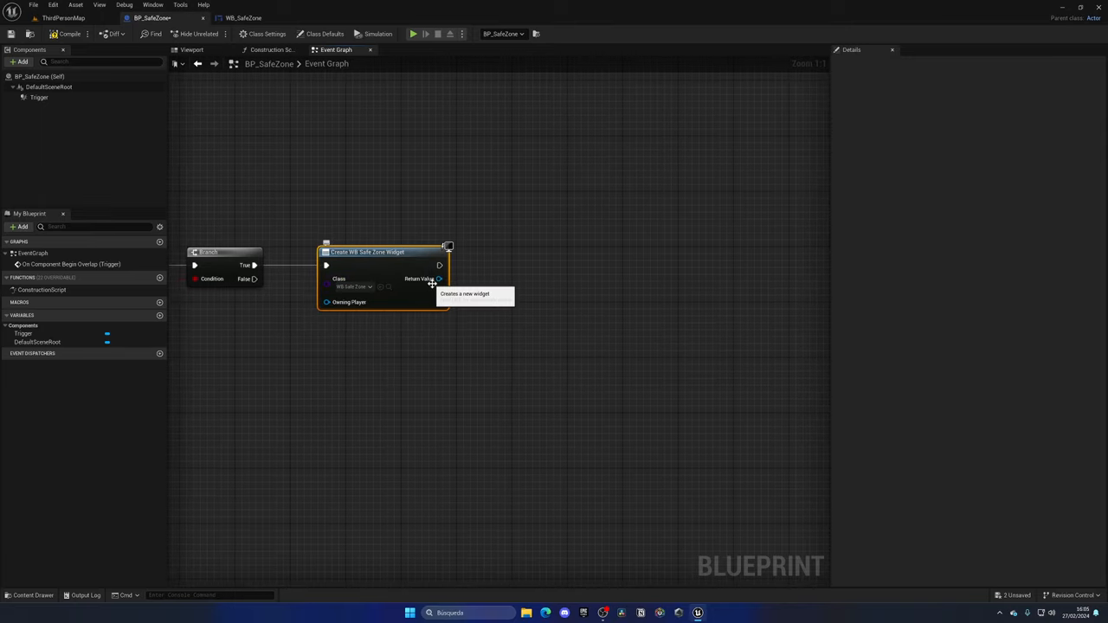
pyautogui.moveTo(439, 277); pyautogui.dragTo(495, 286)
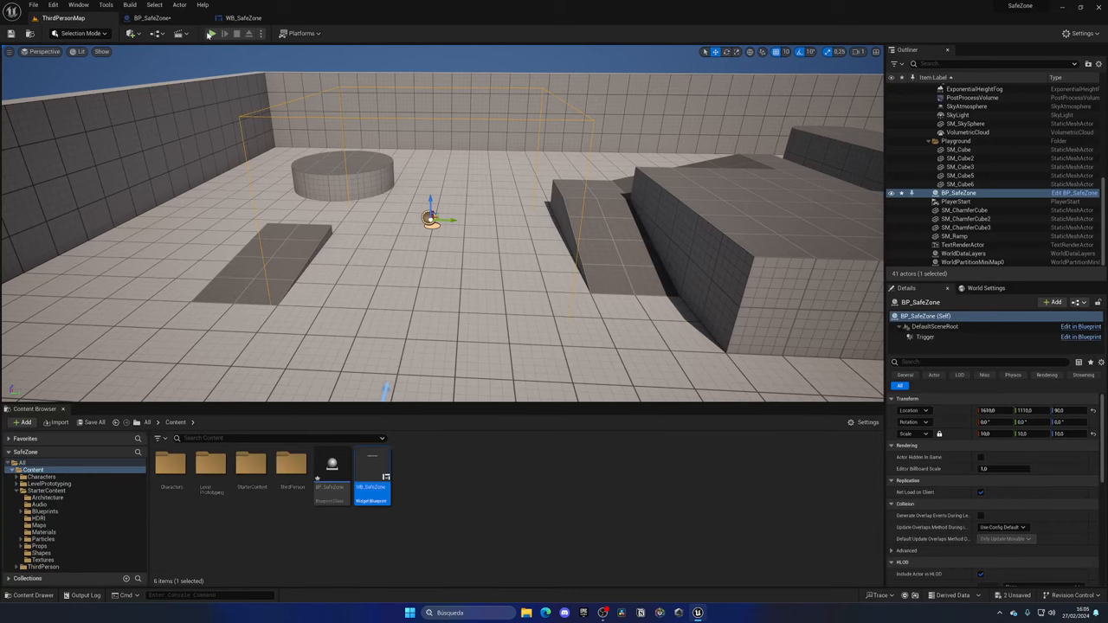
# Follow the widget creation with an Add to Viewport node, then return to the WB_SafeZone designer.
pyautogui.click(225, 33)
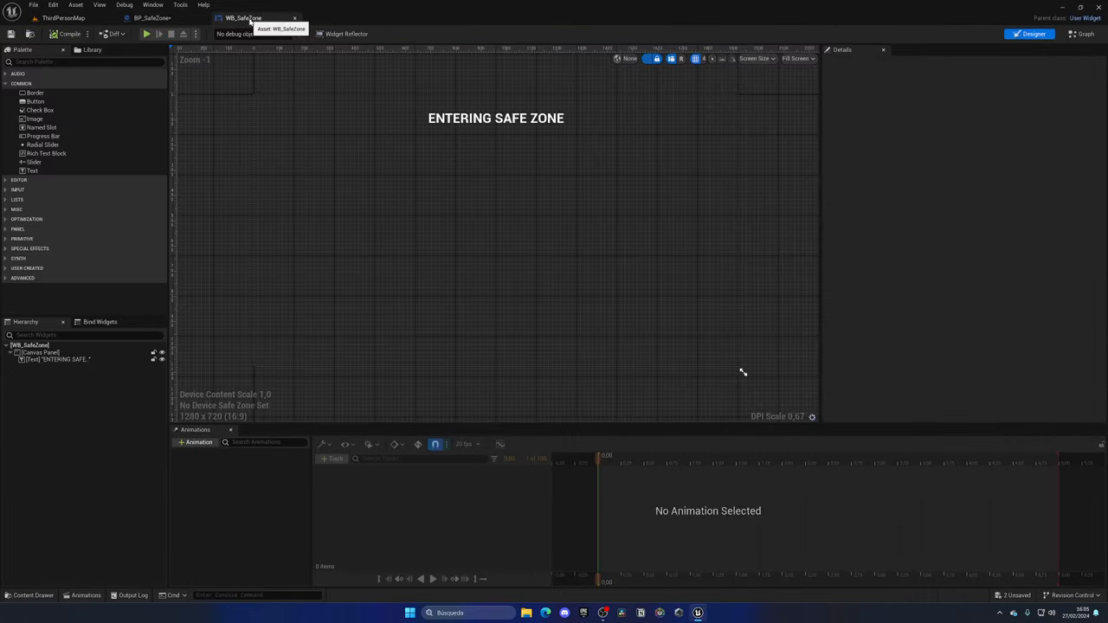
pyautogui.click(150, 17)
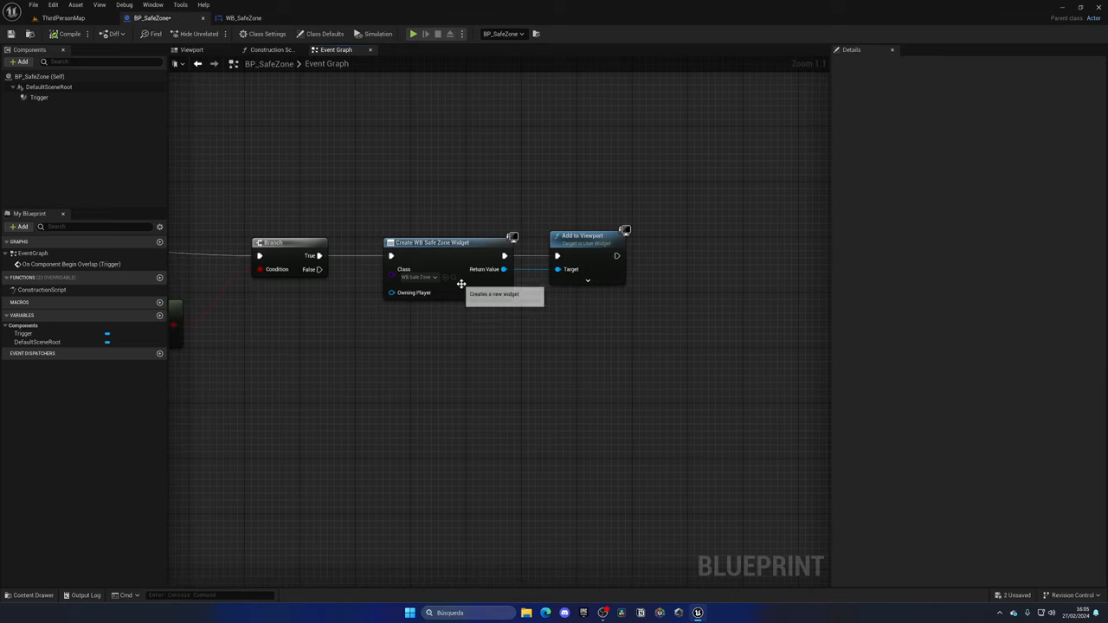
pyautogui.scroll(-3)
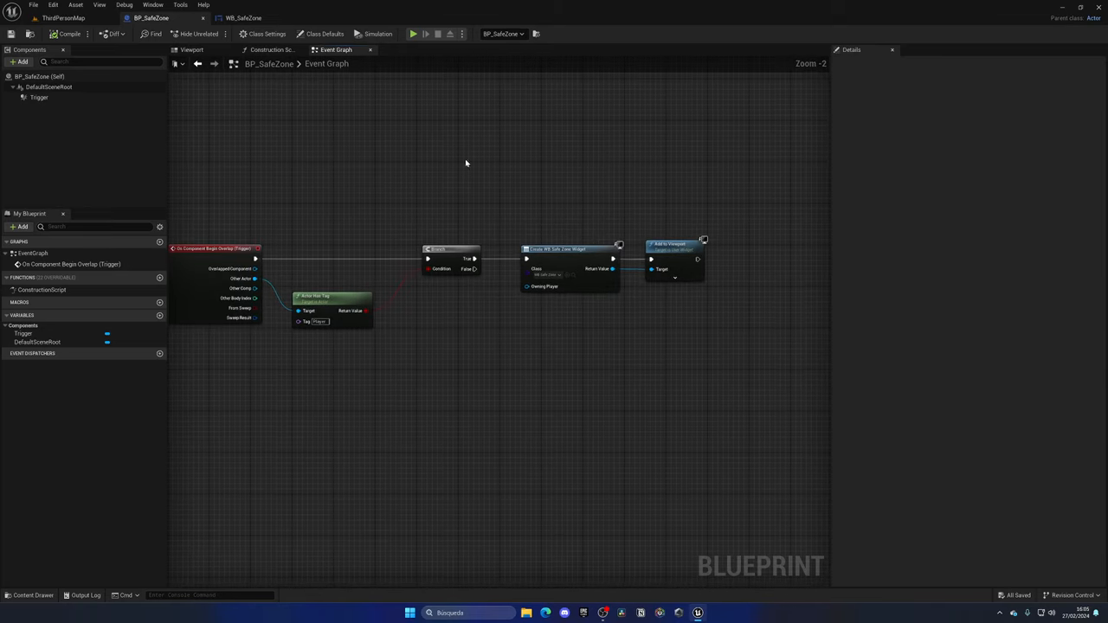
pyautogui.click(242, 17)
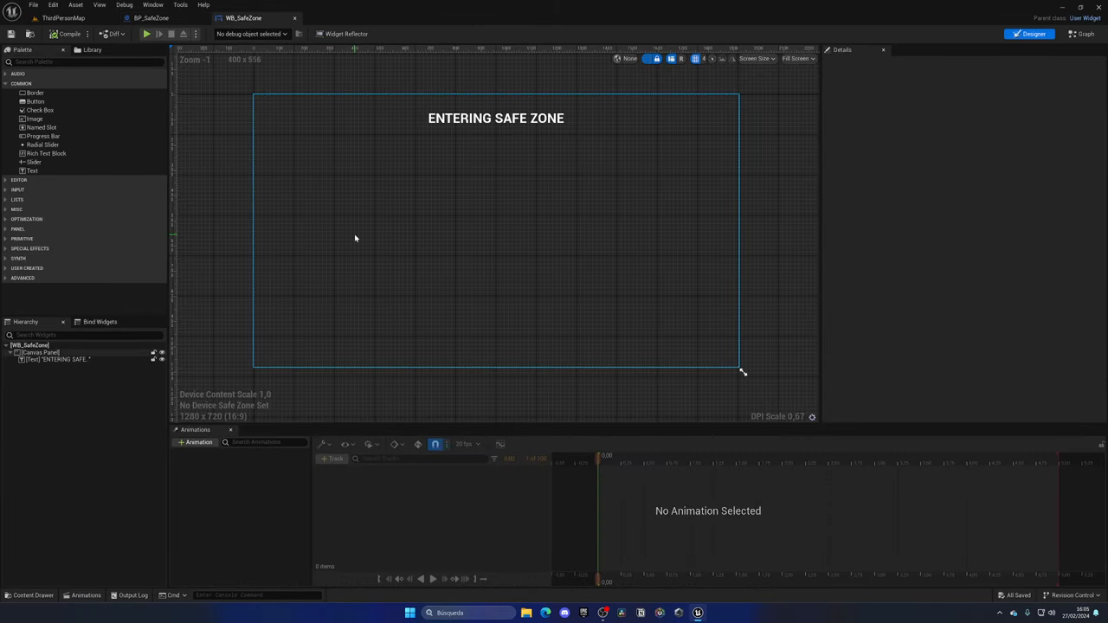
# Create an Enter animation and keyframe the text block's opacity to fade in over one second.
pyautogui.click(195, 443)
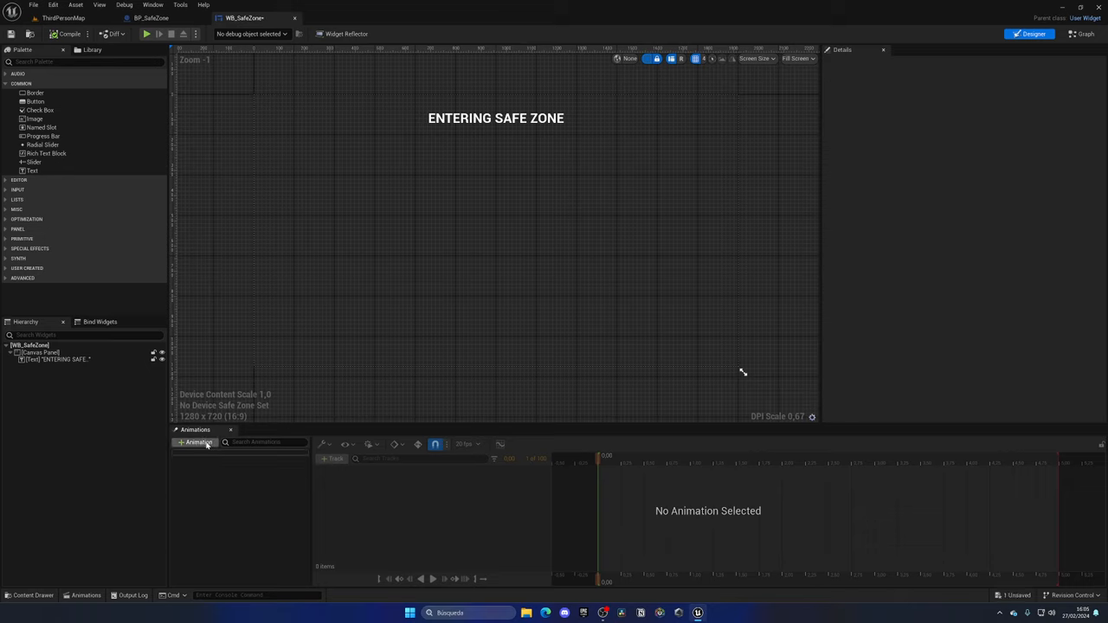
pyautogui.click(194, 444)
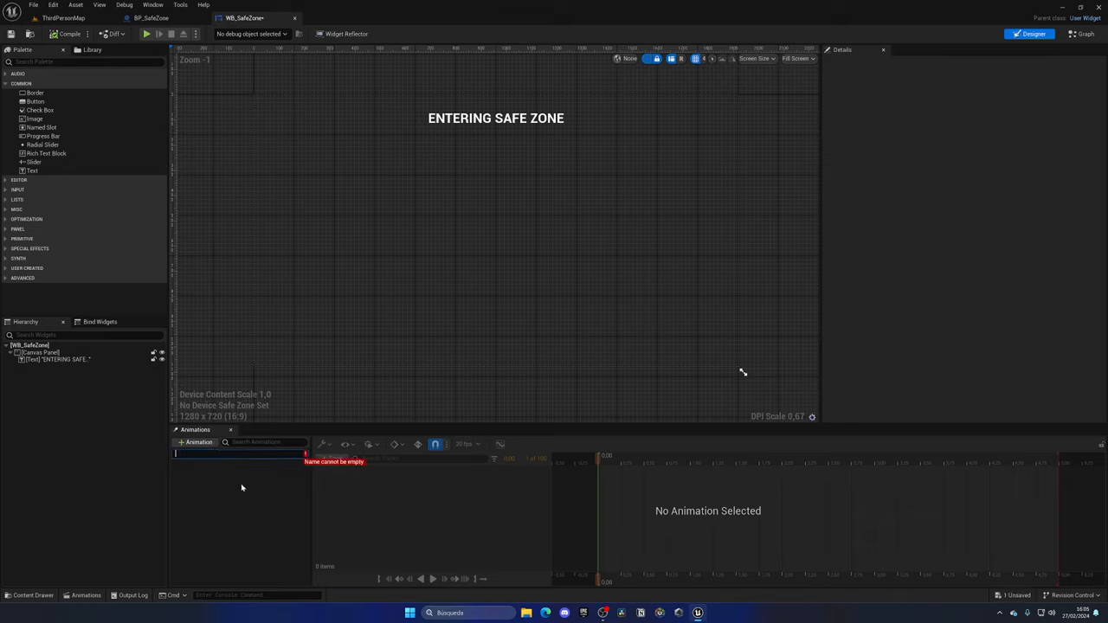
pyautogui.write('Enter')
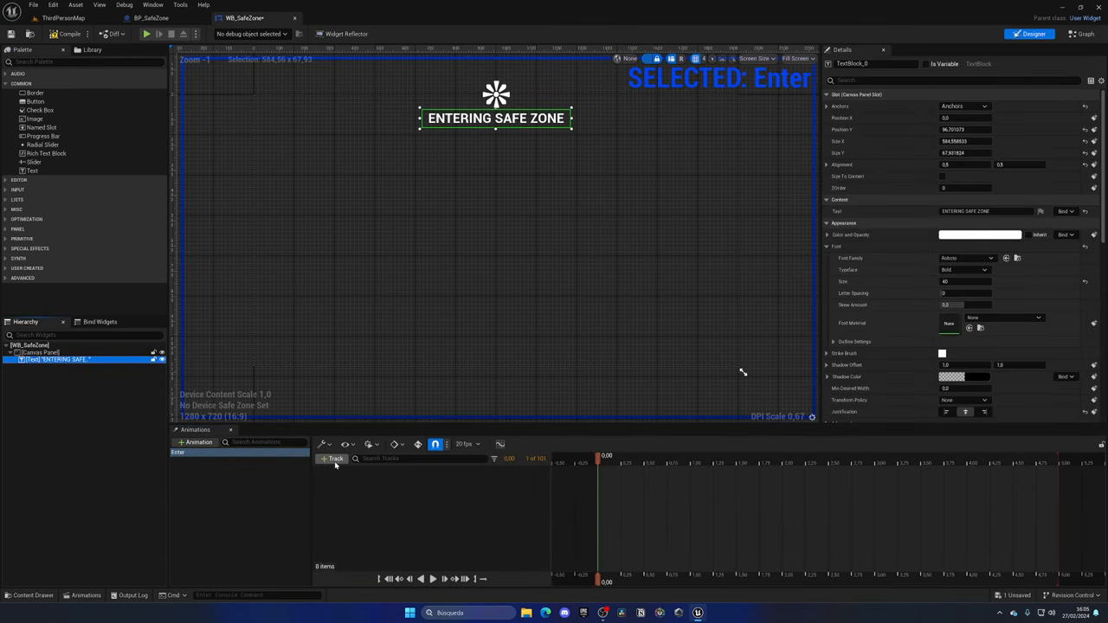
pyautogui.click(333, 457)
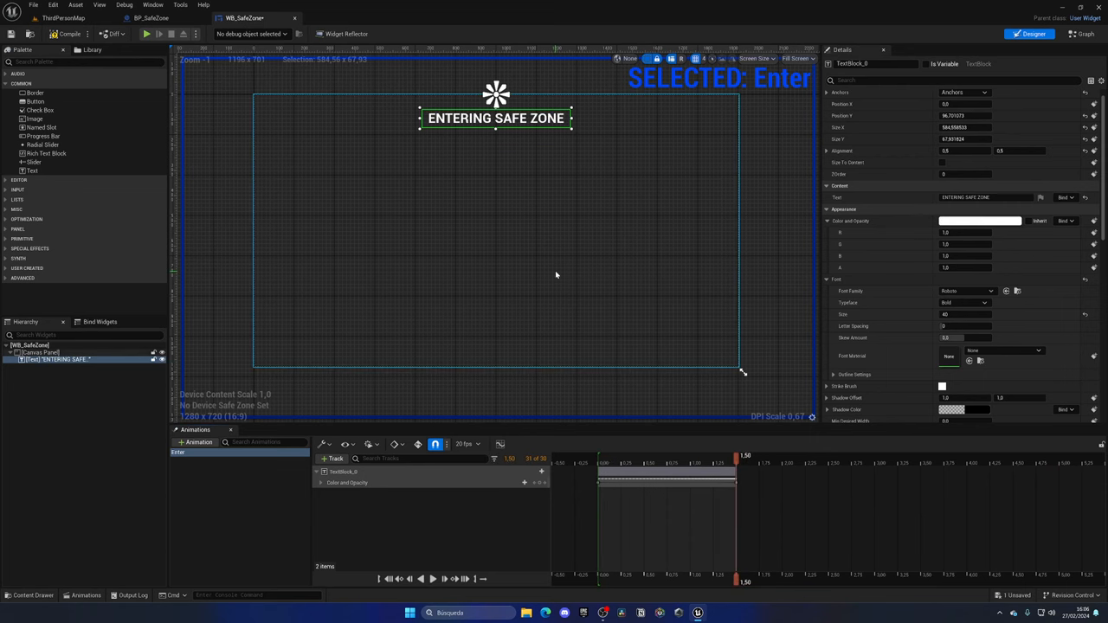
pyautogui.click(63, 17)
pyautogui.write('Exit')
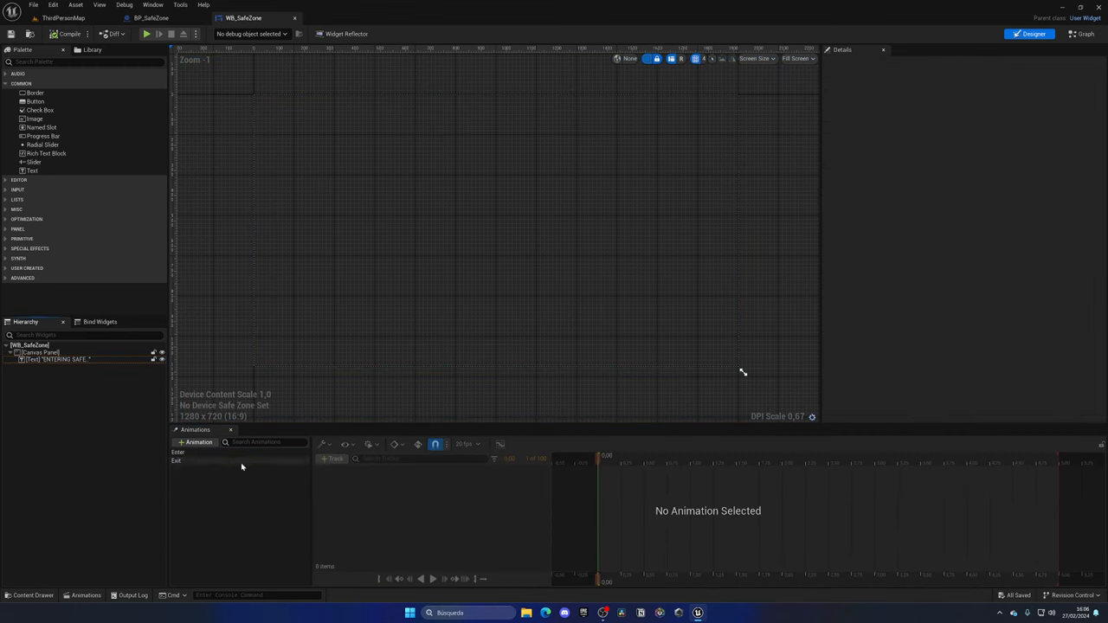
# Add the Exit animation fading the text out, then place a custom event in the Event Graph.
pyautogui.click(55, 359)
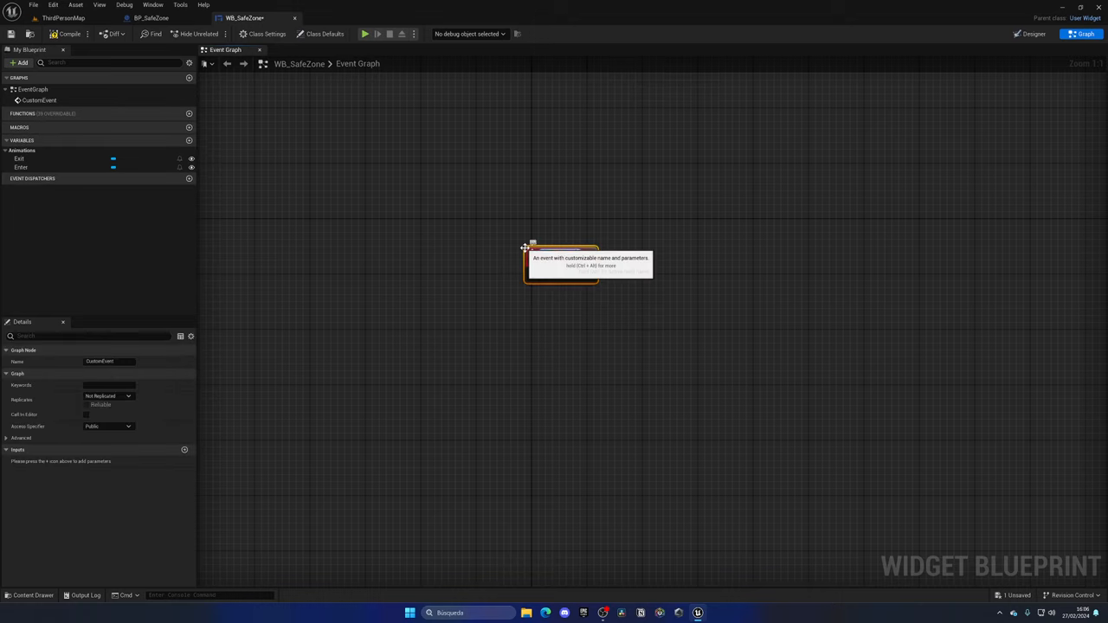
# Add Enter Animation and Exit Animation custom events, each playing its matching animation variable.
pyautogui.click(532, 242)
pyautogui.write('play an')
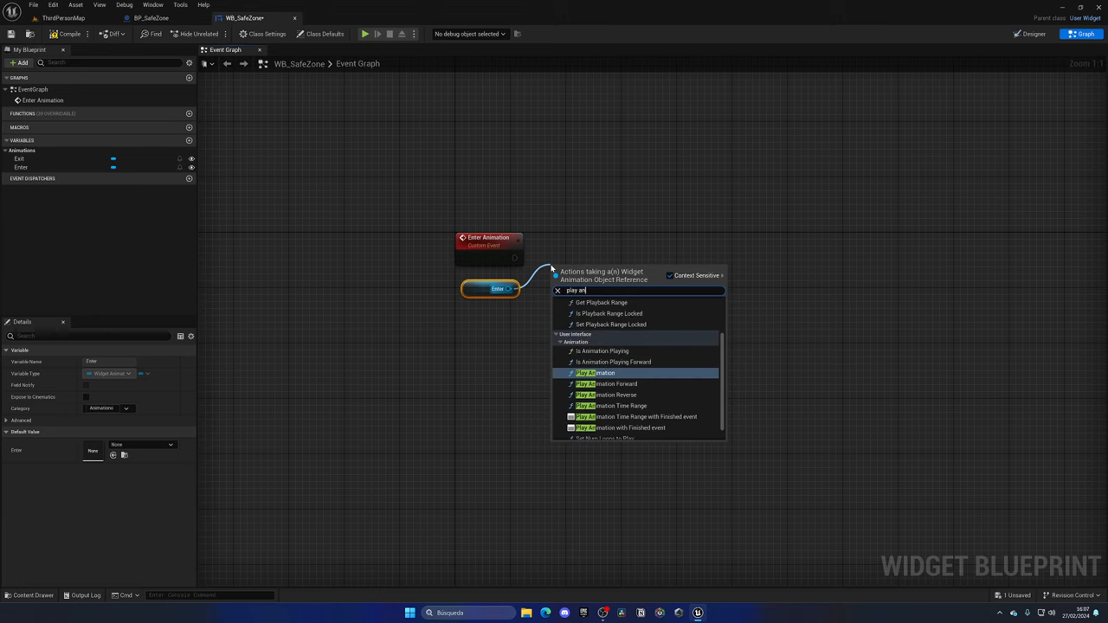
pyautogui.click(595, 374)
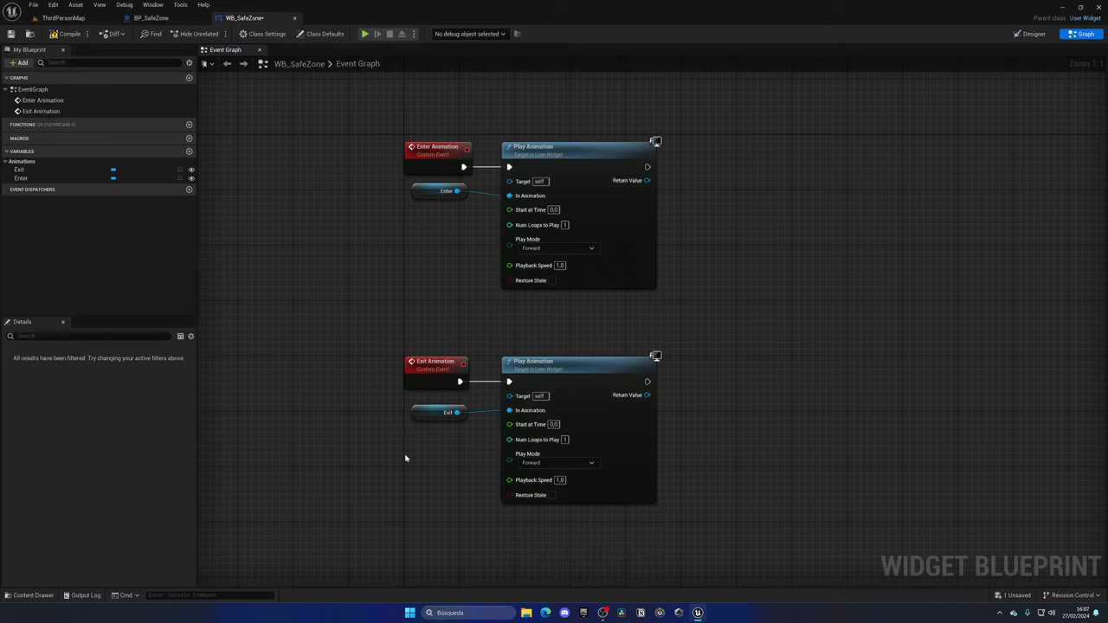
pyautogui.click(152, 18)
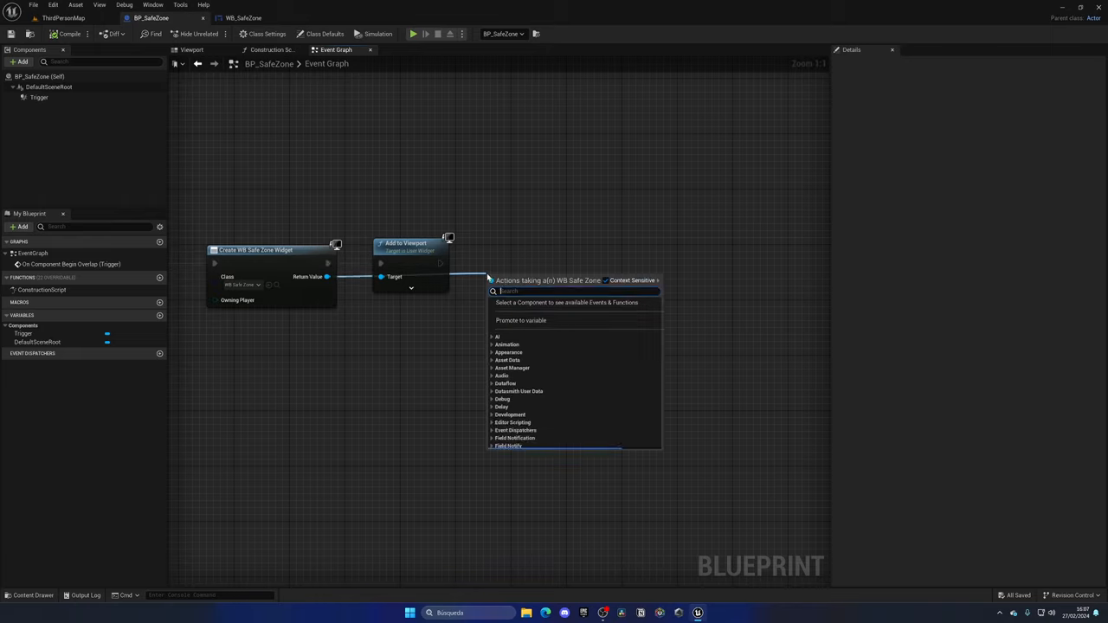
# Call the widget's Enter Animation right after Add to Viewport in BP_SafeZone.
pyautogui.write('play')
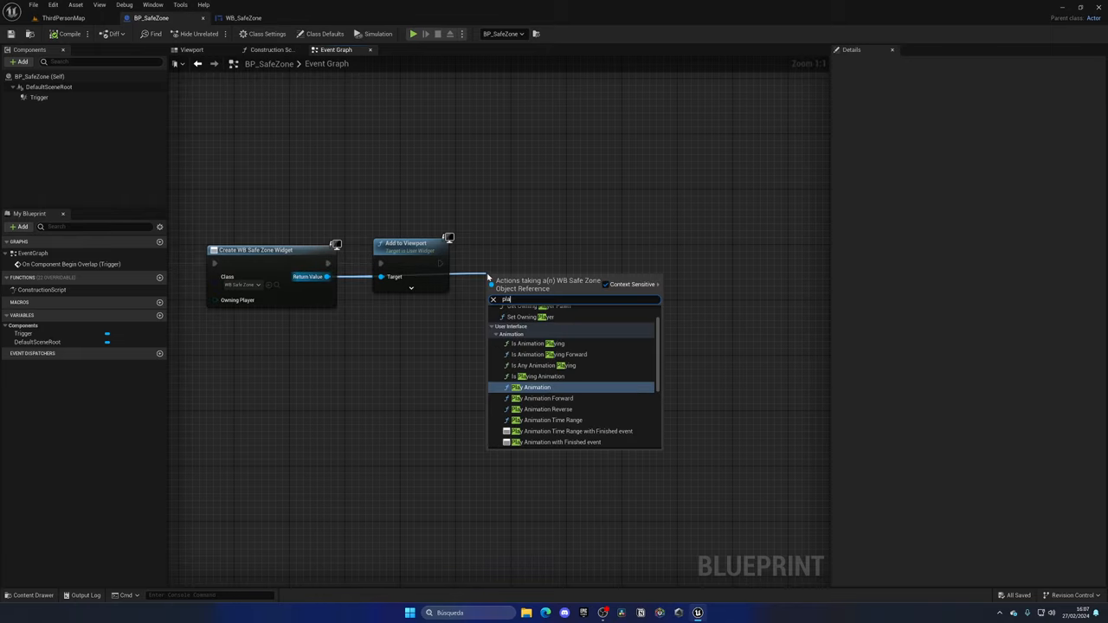
pyautogui.click(535, 388)
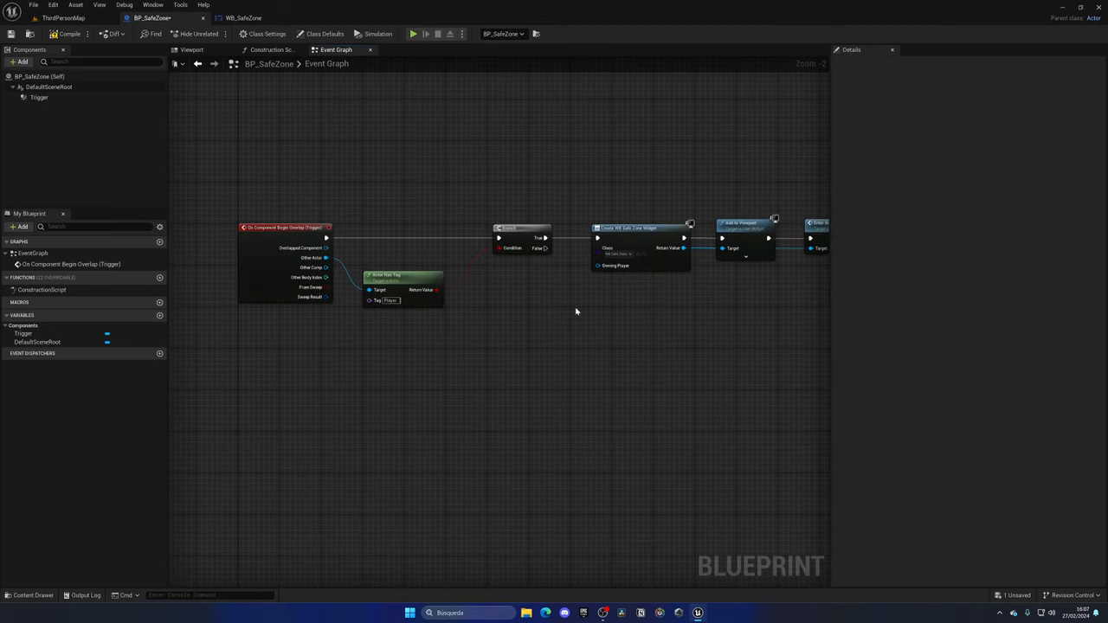
pyautogui.click(38, 97)
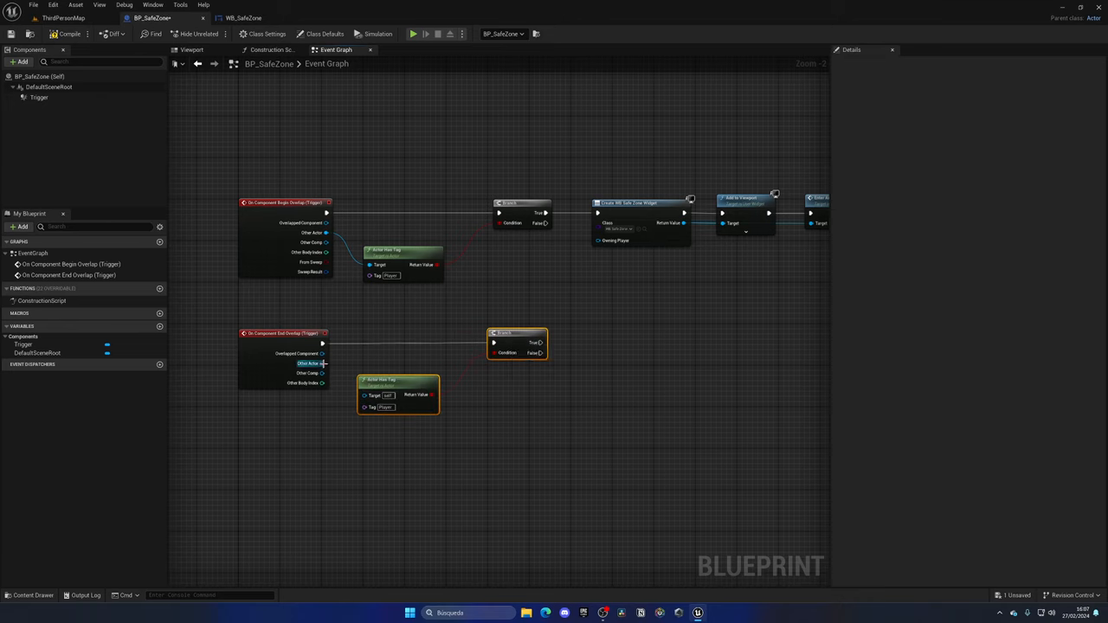
pyautogui.moveTo(505, 338)
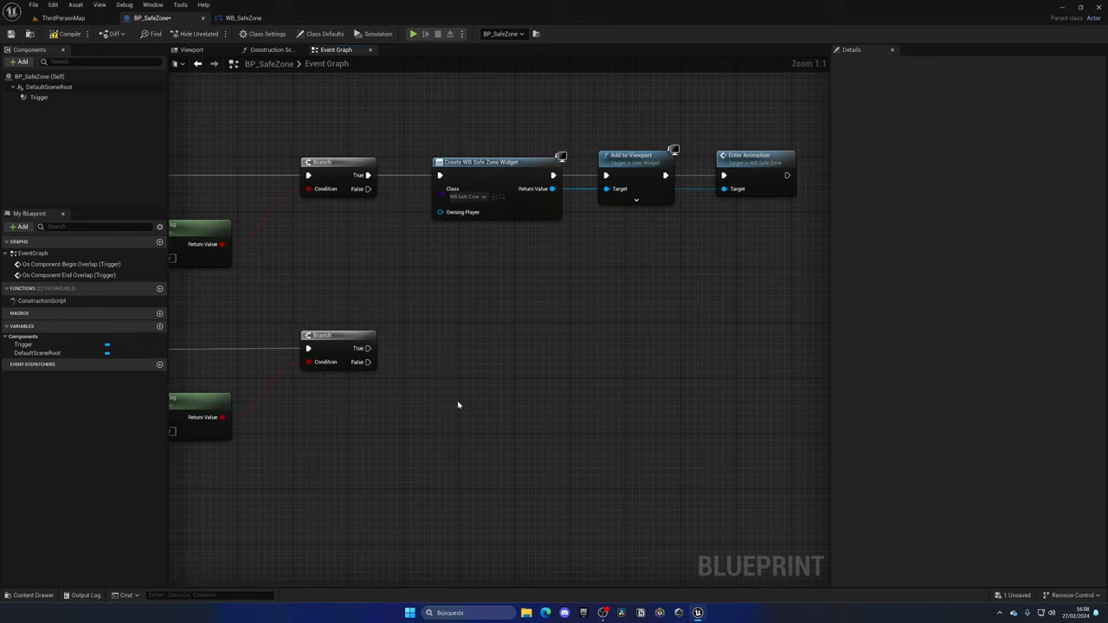
# On end overlap, check the widget Is Valid, play its Exit Animation and add a 1.0 s Delay.
pyautogui.click(495, 163)
pyautogui.write('is va')
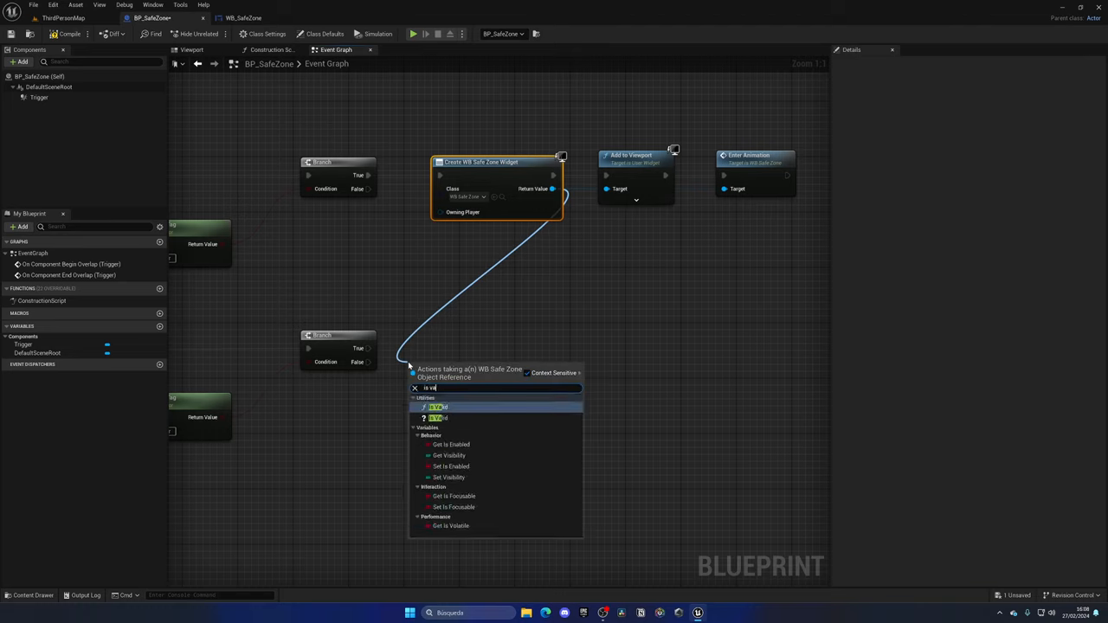
pyautogui.click(438, 407)
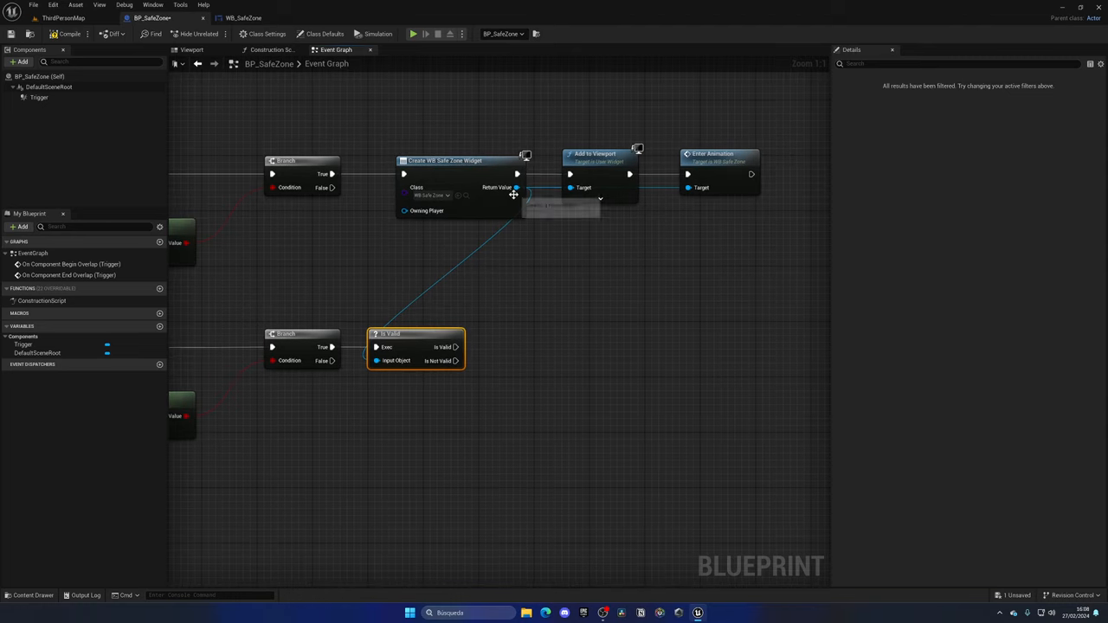
pyautogui.moveTo(515, 187); pyautogui.dragTo(509, 357)
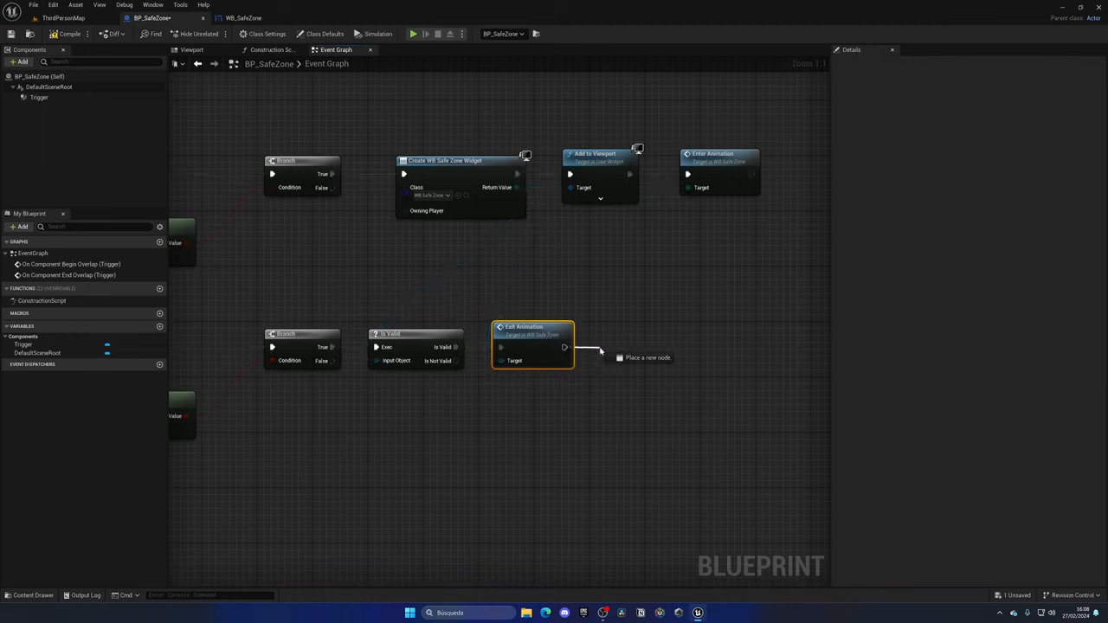
pyautogui.click(632, 337)
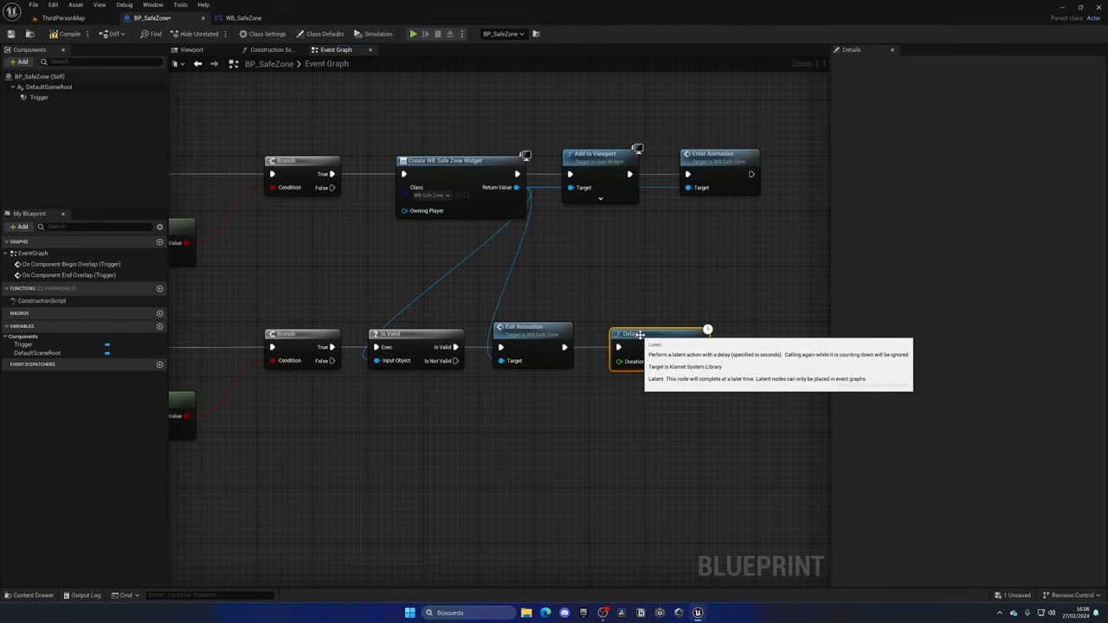
# After the delay, validate the widget and Remove from Parent to clear it from the screen.
pyautogui.click(243, 18)
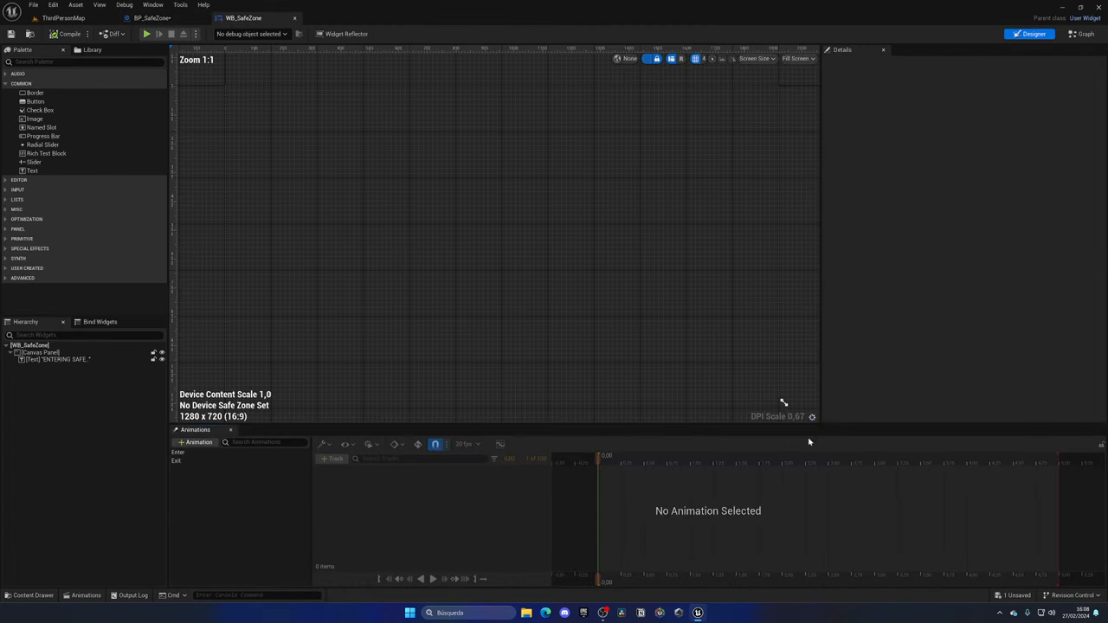
pyautogui.click(176, 461)
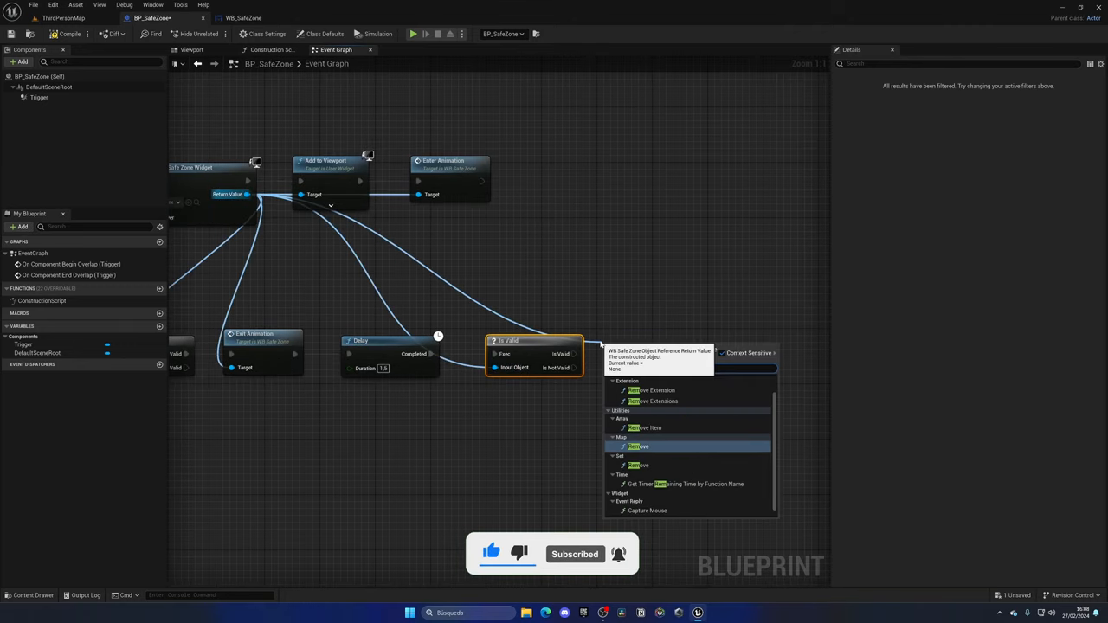
pyautogui.click(639, 447)
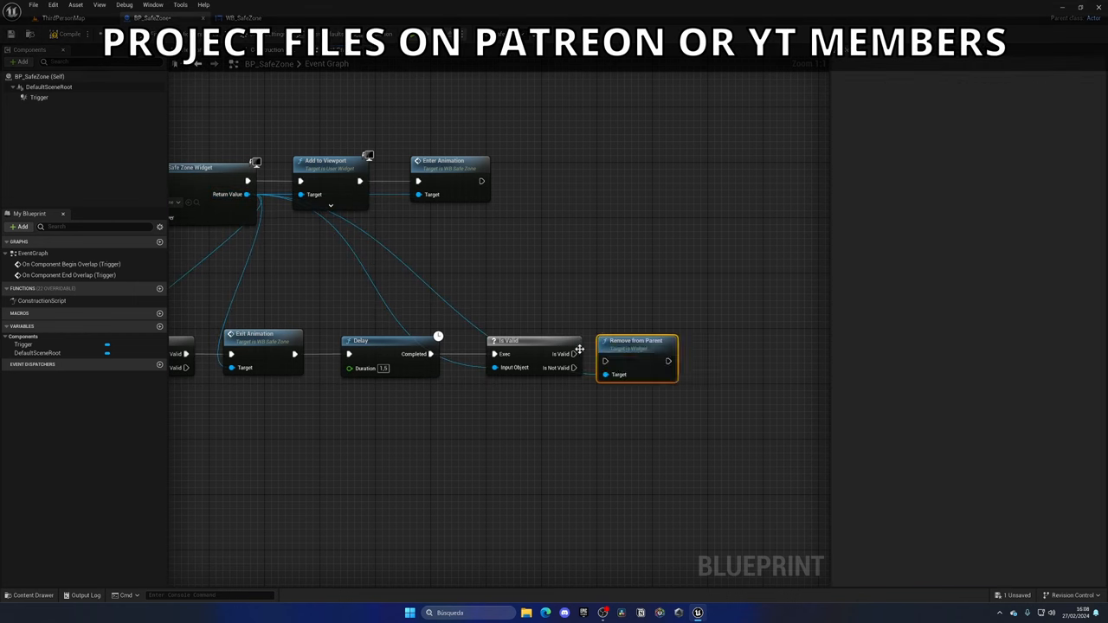